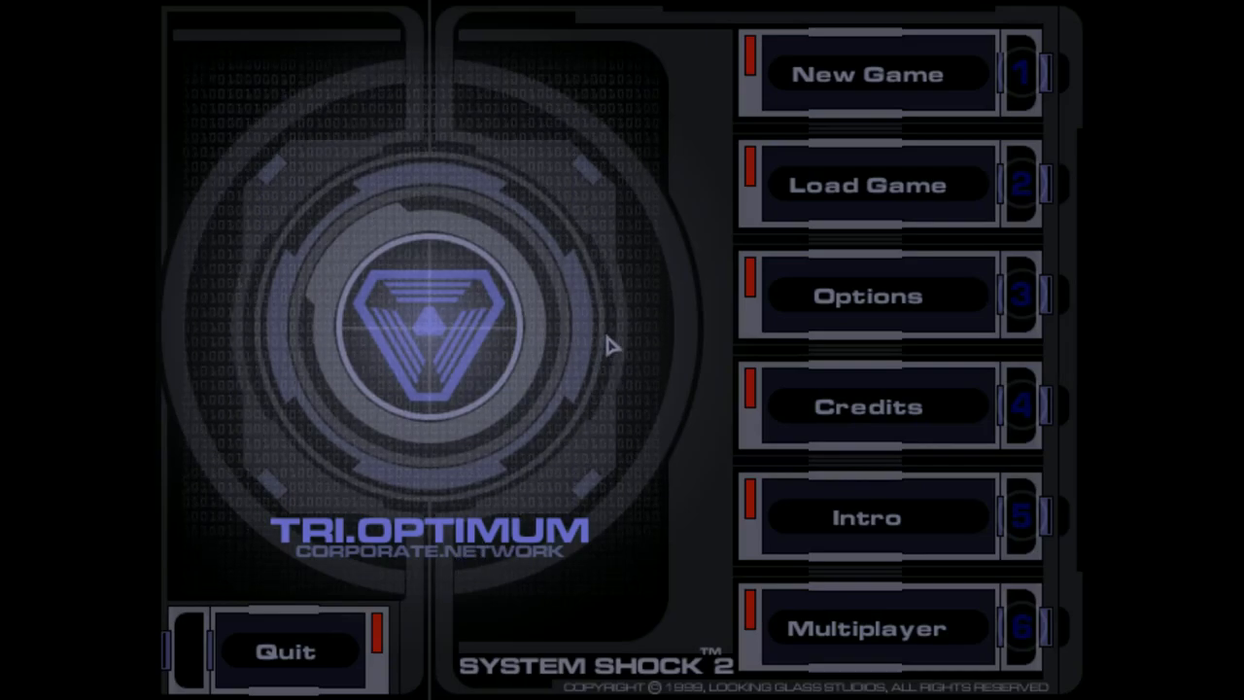
Review the Controls, Video, Audio and Game option tabs, then begin a new game on Normal difficulty.
{"action": "left_click", "coordinate": [874, 296]}
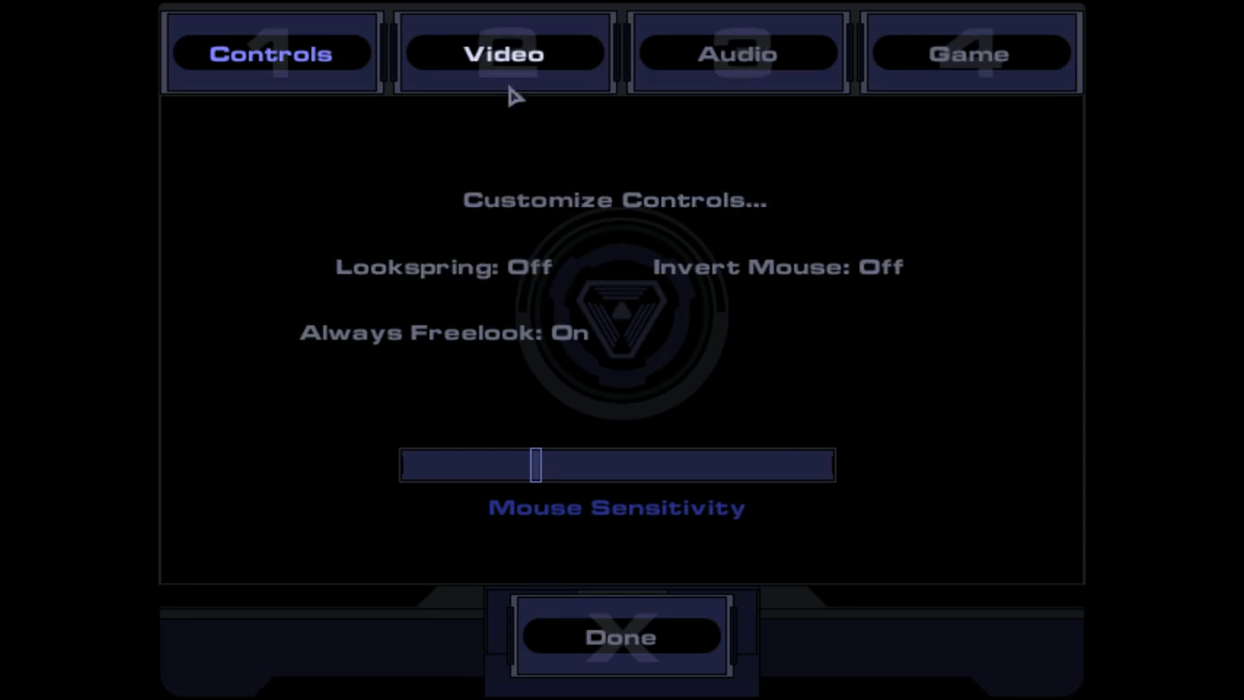
{"action": "left_click", "coordinate": [502, 53]}
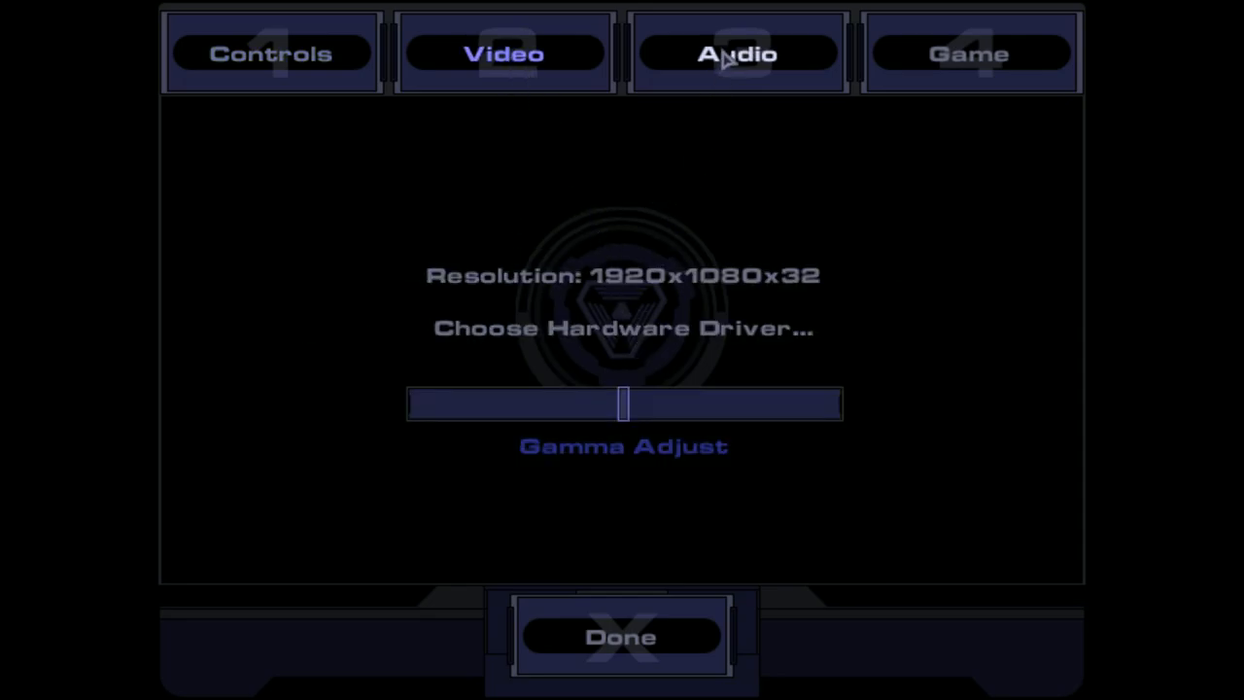
{"action": "left_click", "coordinate": [735, 53]}
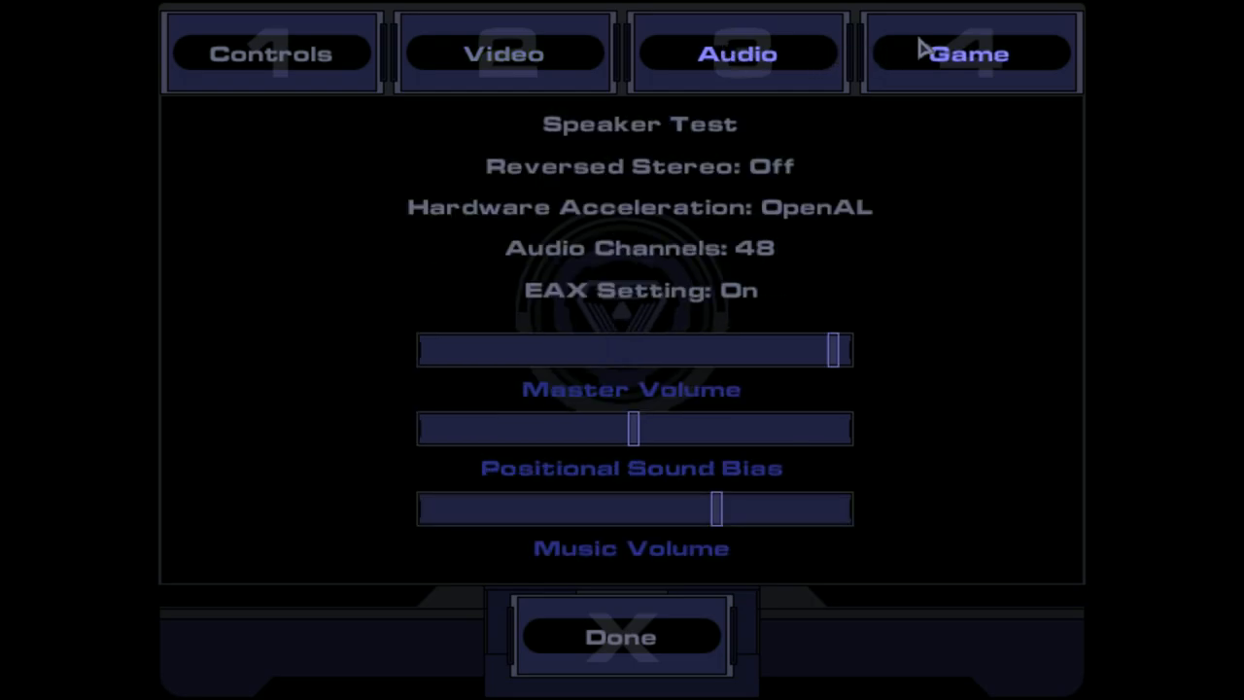
{"action": "left_click", "coordinate": [968, 53]}
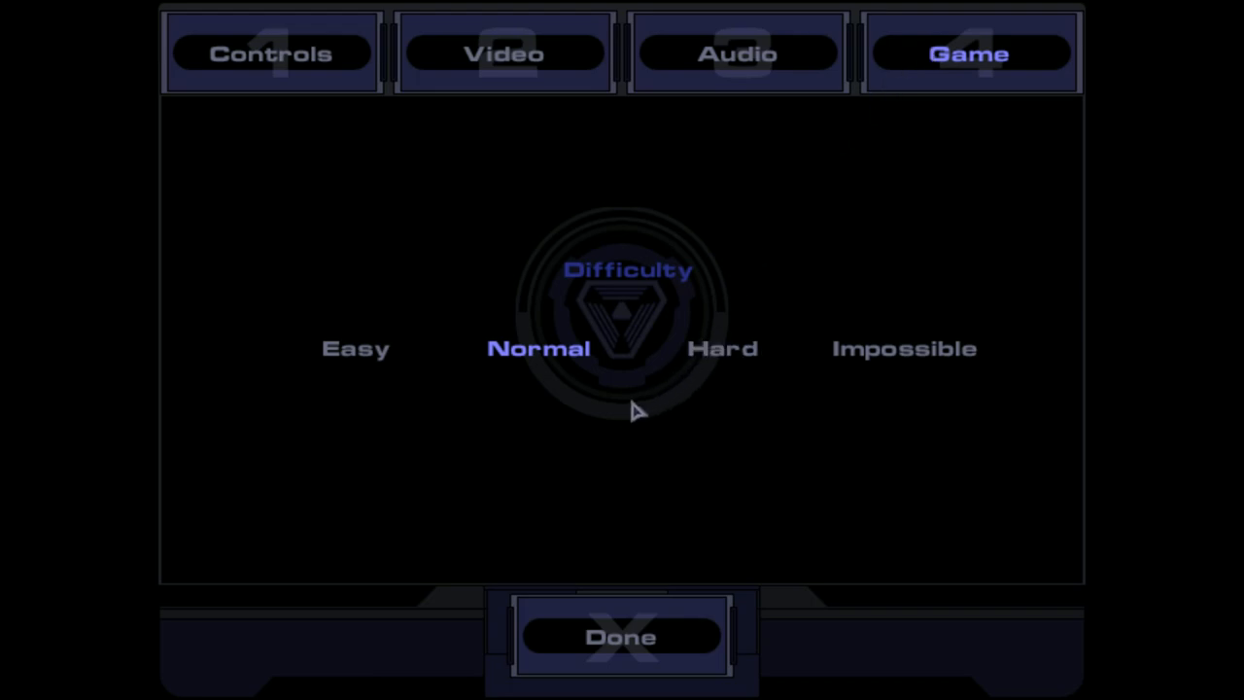
{"action": "left_click", "coordinate": [618, 636]}
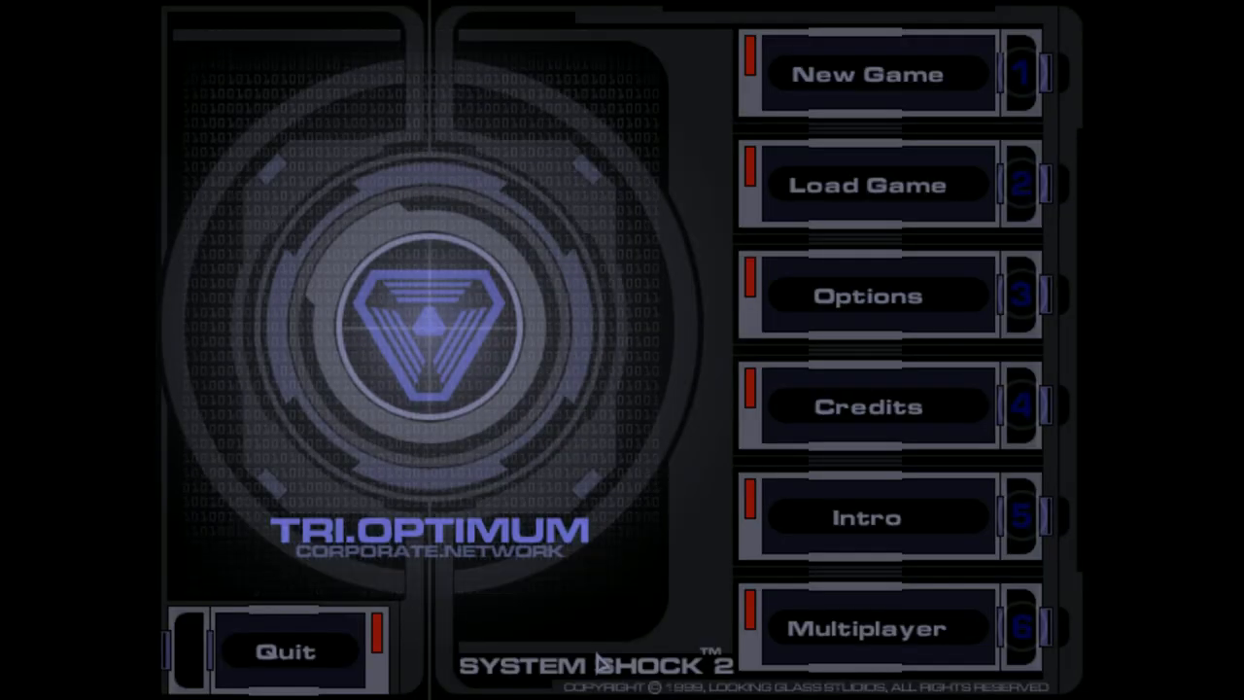
{"action": "left_click", "coordinate": [879, 73]}
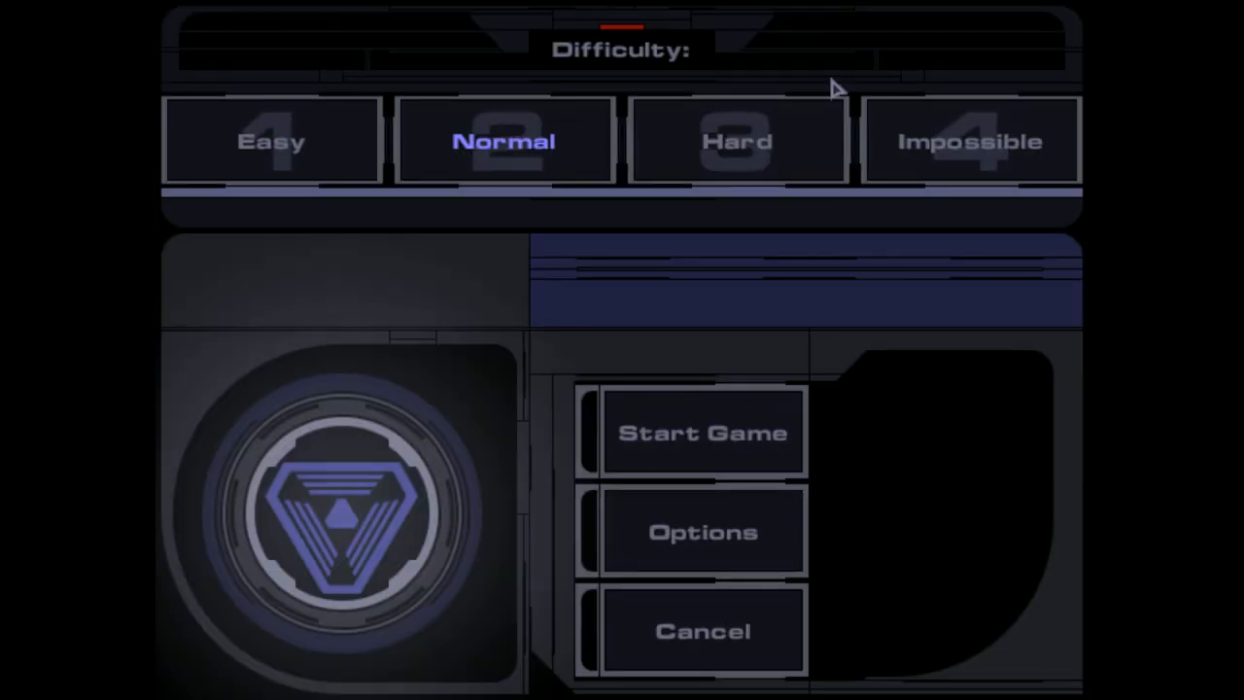
{"action": "mouse_move", "coordinate": [678, 540]}
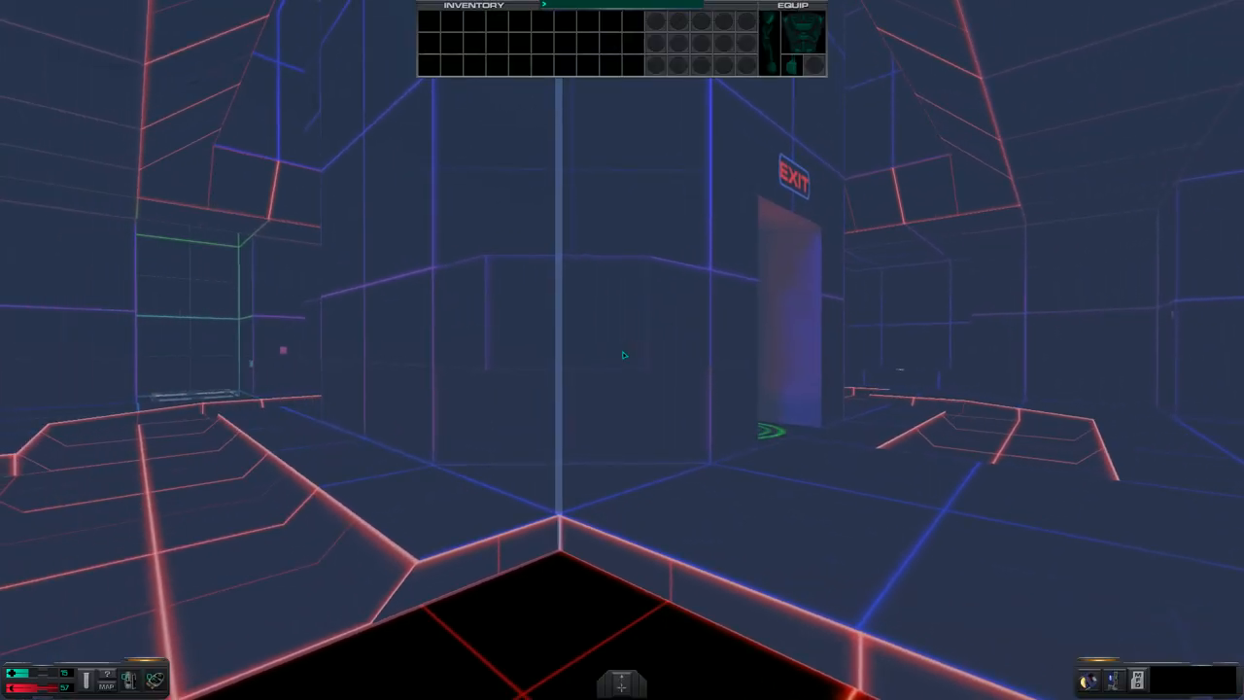
{"action": "mouse_move", "coordinate": [603, 299]}
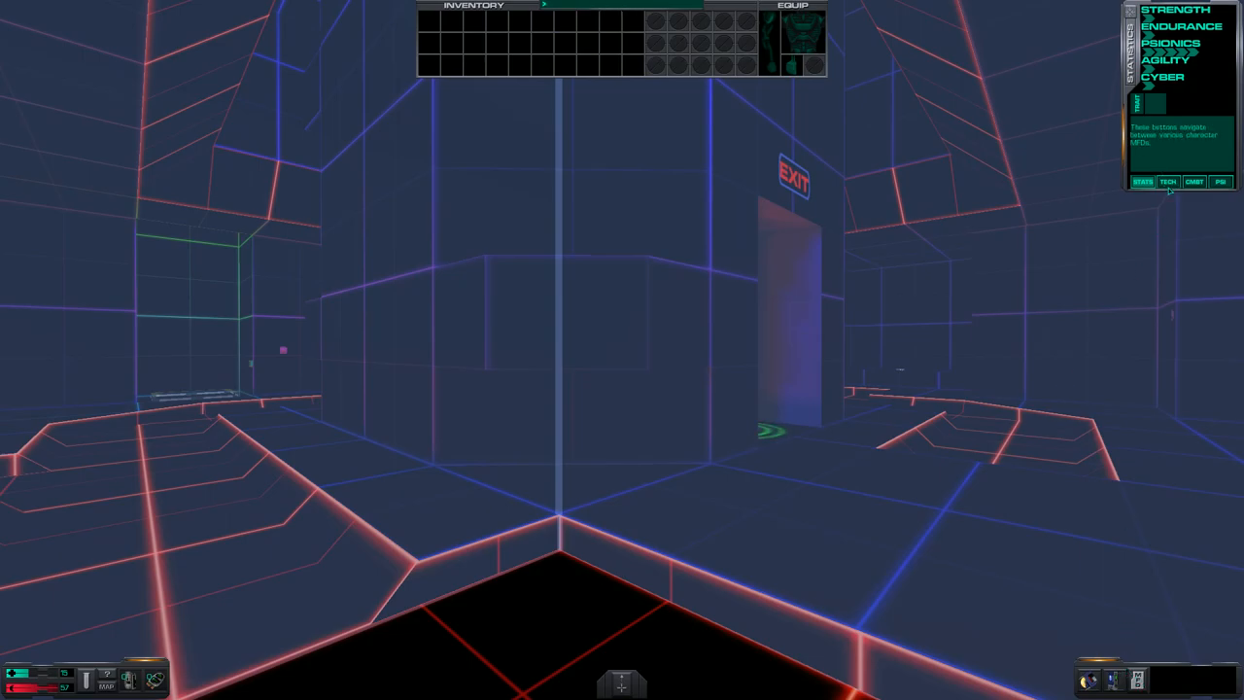
Check the weapon skills, psionic abilities and attribute stats in the MFD panels.
{"action": "left_click", "coordinate": [1194, 183]}
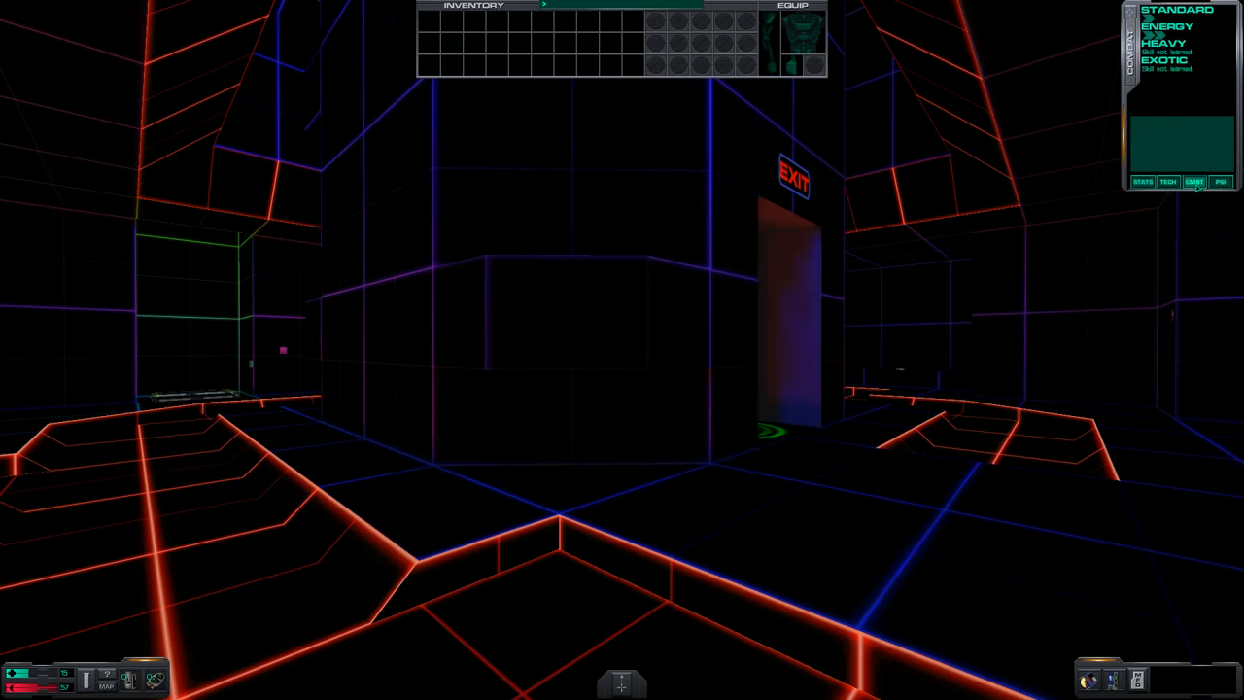
{"action": "left_click", "coordinate": [1227, 183]}
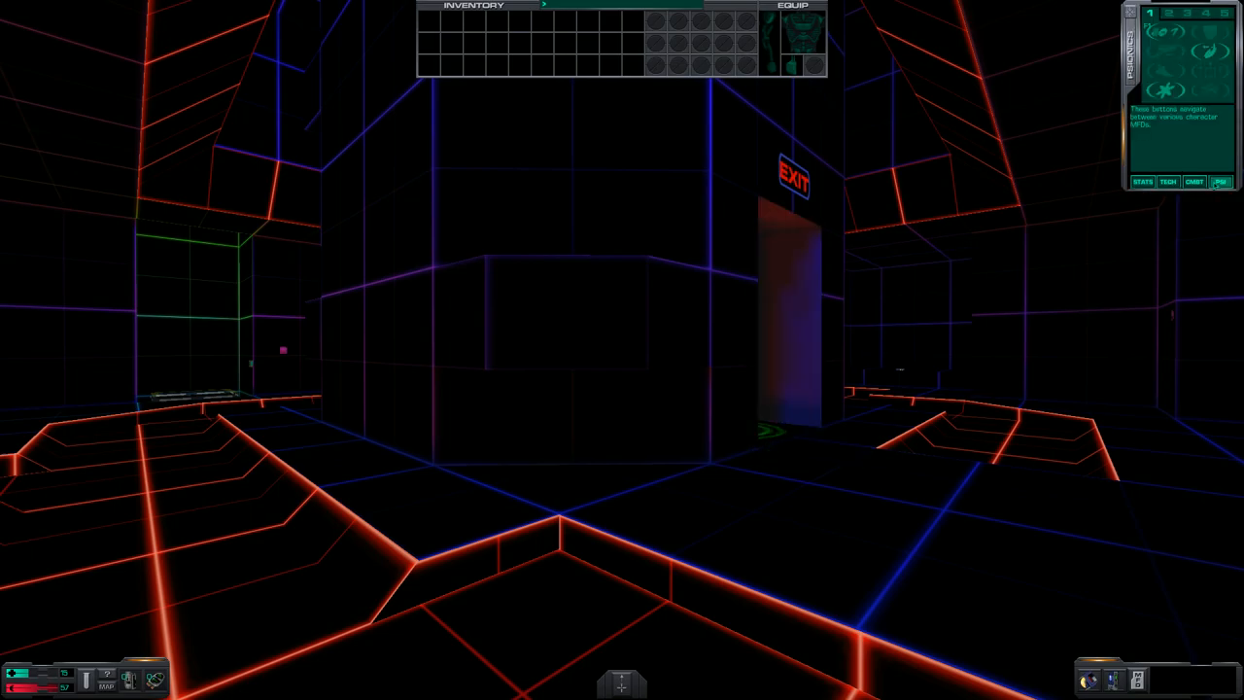
{"action": "left_click", "coordinate": [1141, 182]}
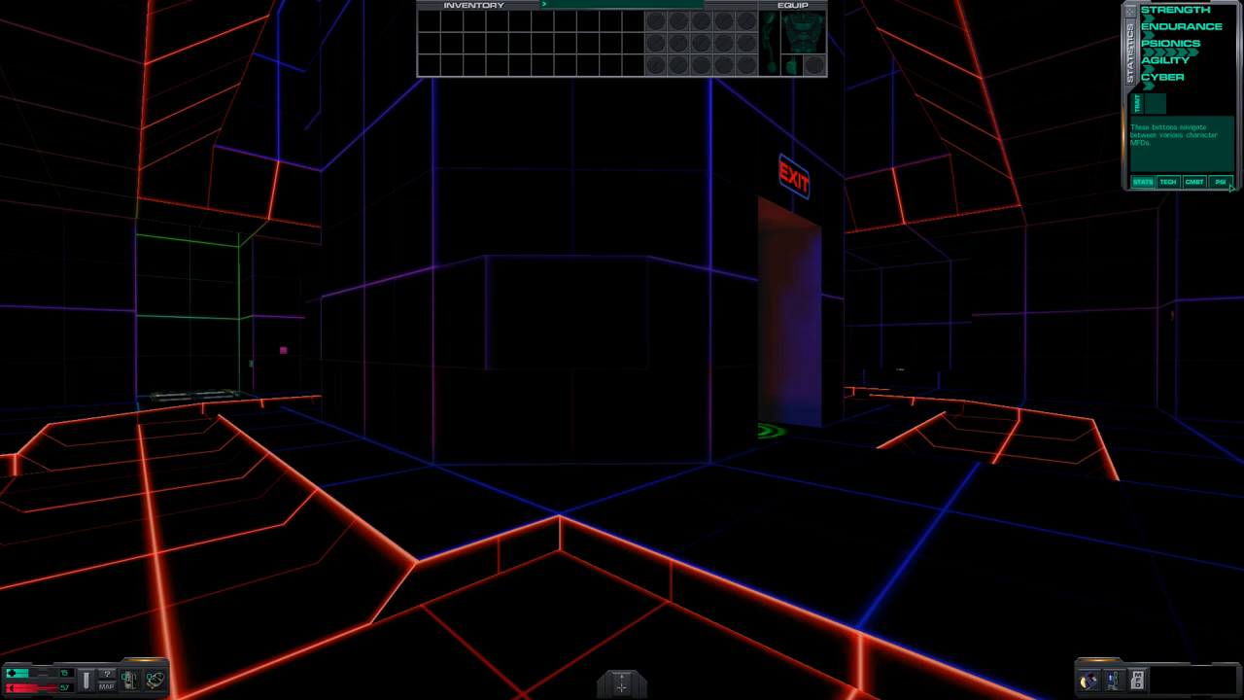
{"action": "left_click", "coordinate": [1221, 183]}
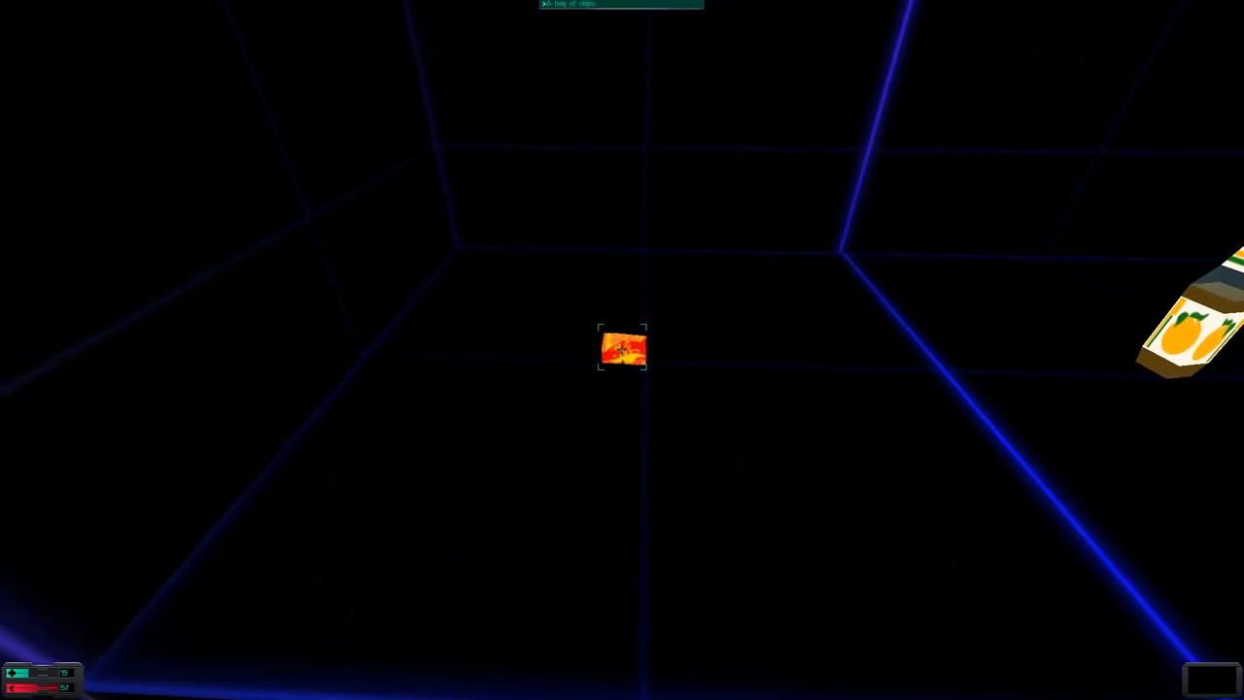
Pick up the orange snack packet and the juice bottle from the floor.
{"action": "left_click", "coordinate": [622, 352]}
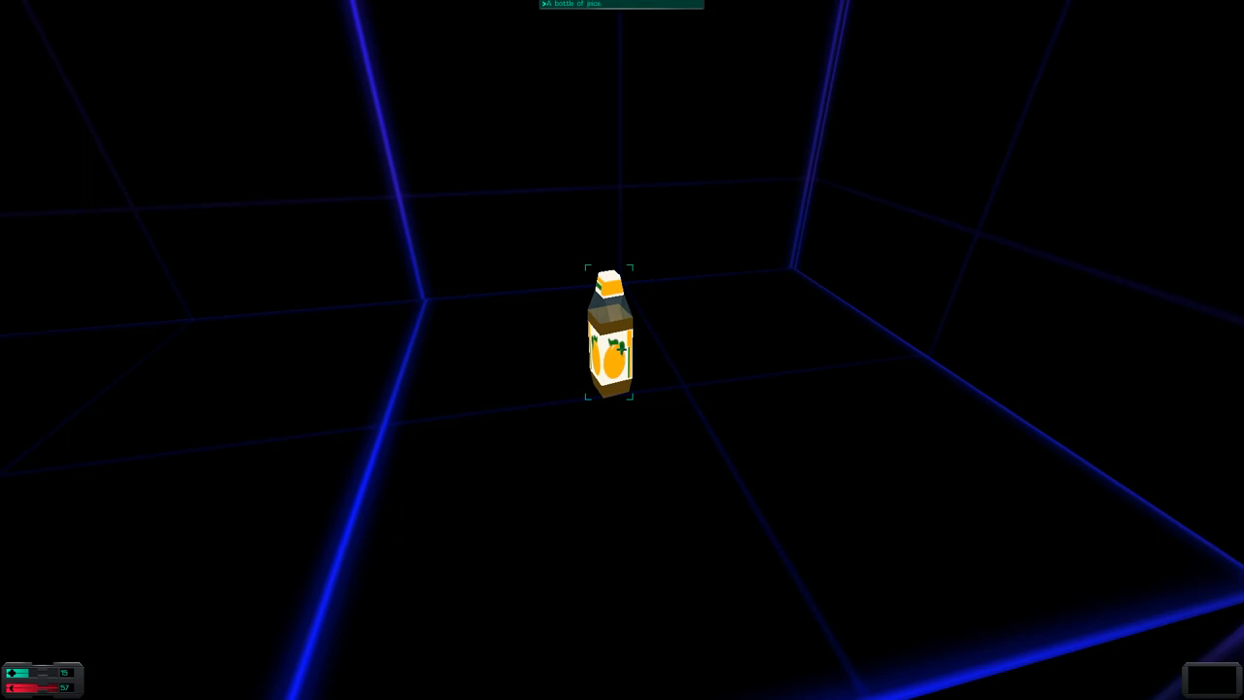
{"action": "left_click", "coordinate": [613, 340]}
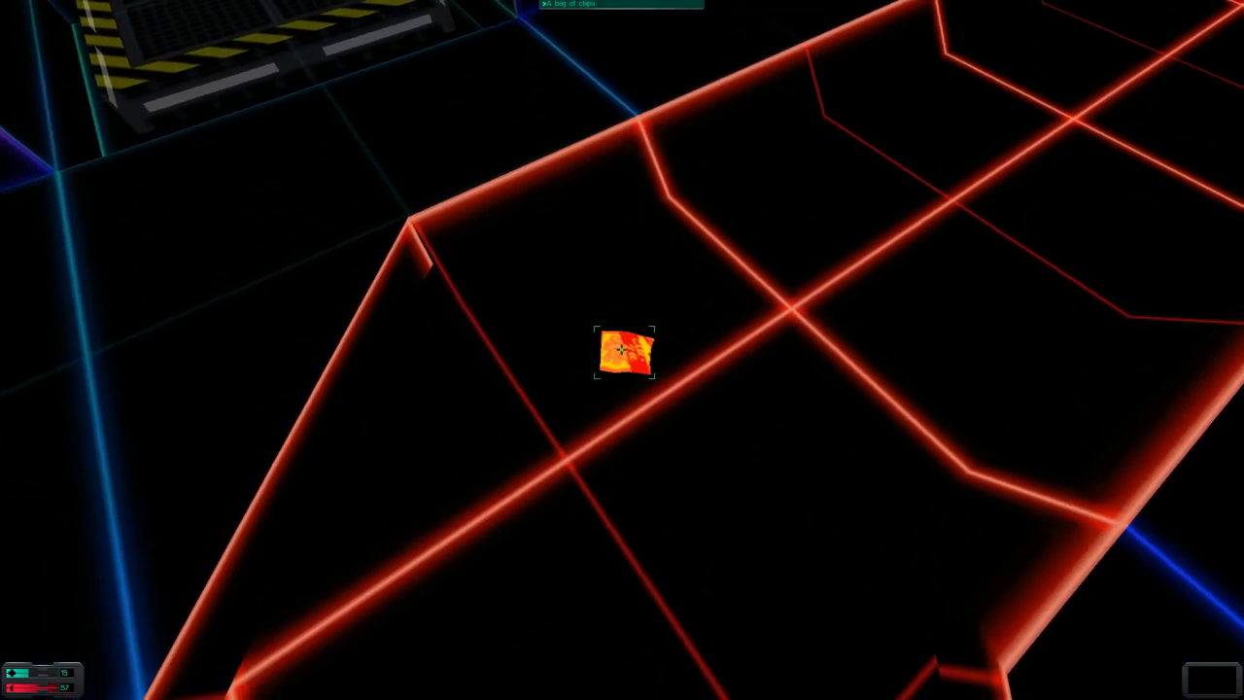
Pick up the second snack packet and the red-and-white medical hypo.
{"action": "left_click", "coordinate": [622, 354]}
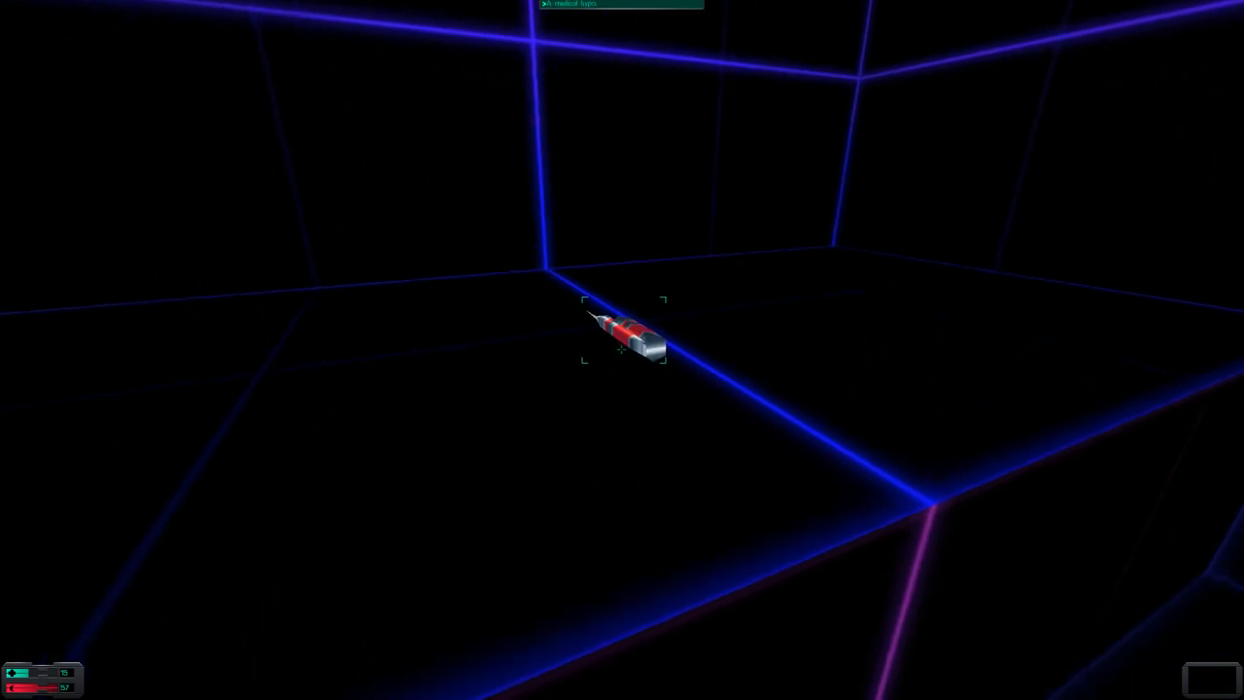
{"action": "left_click", "coordinate": [624, 350]}
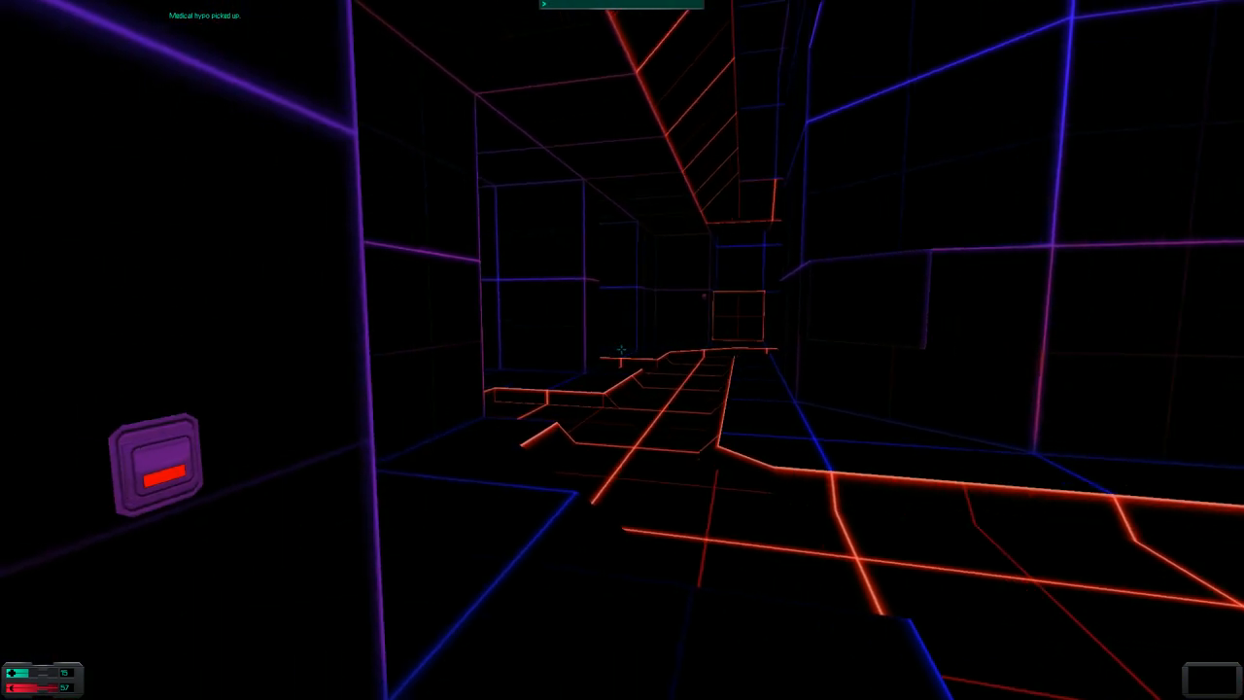
{"action": "mouse_move", "coordinate": [622, 350]}
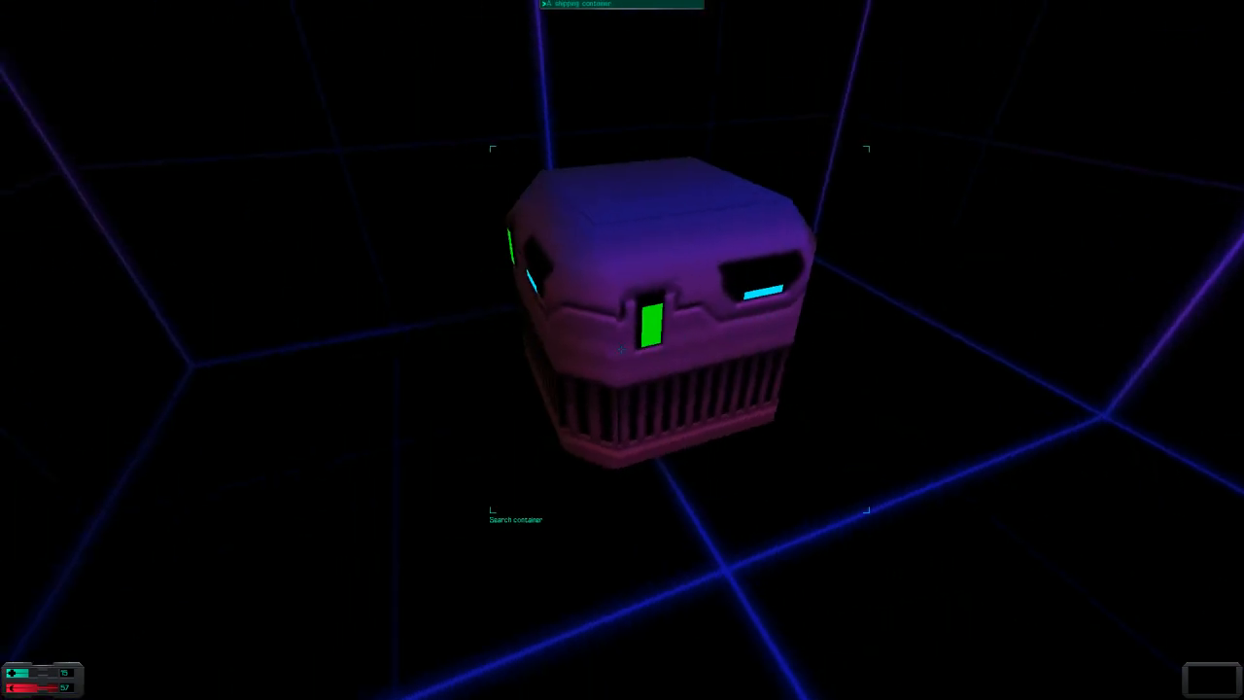
Search the purple container and take its item into the inventory.
{"action": "left_click", "coordinate": [622, 350]}
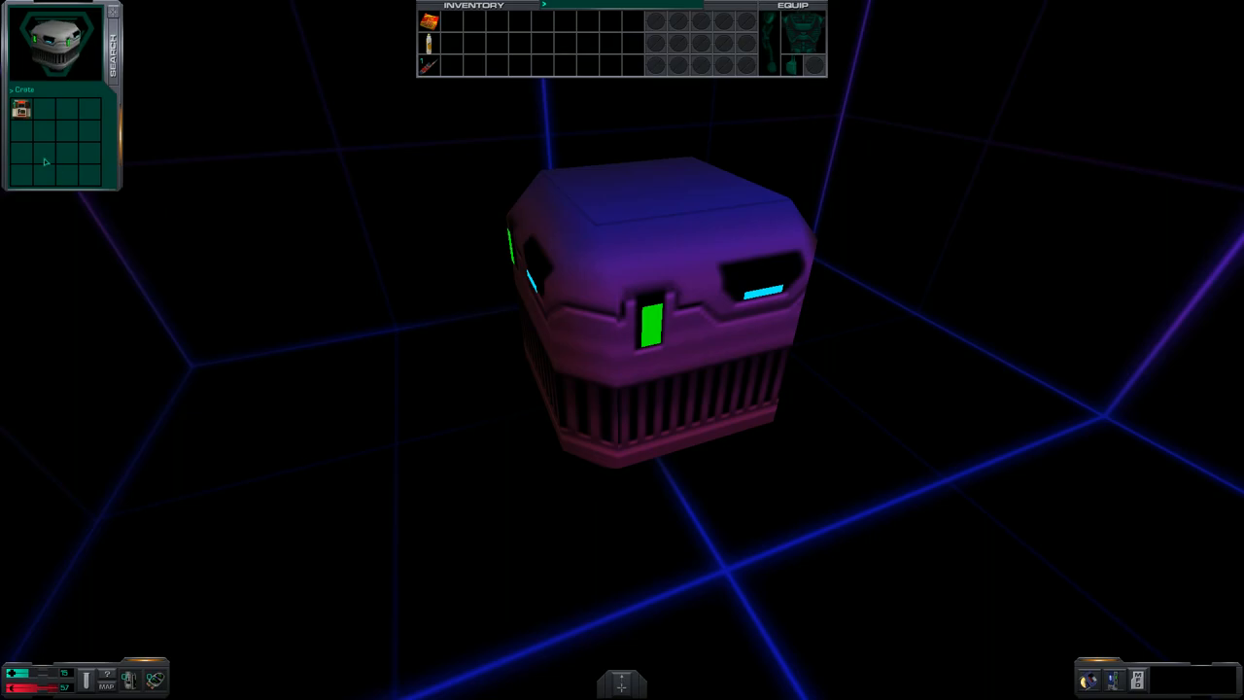
{"action": "left_click", "coordinate": [20, 111]}
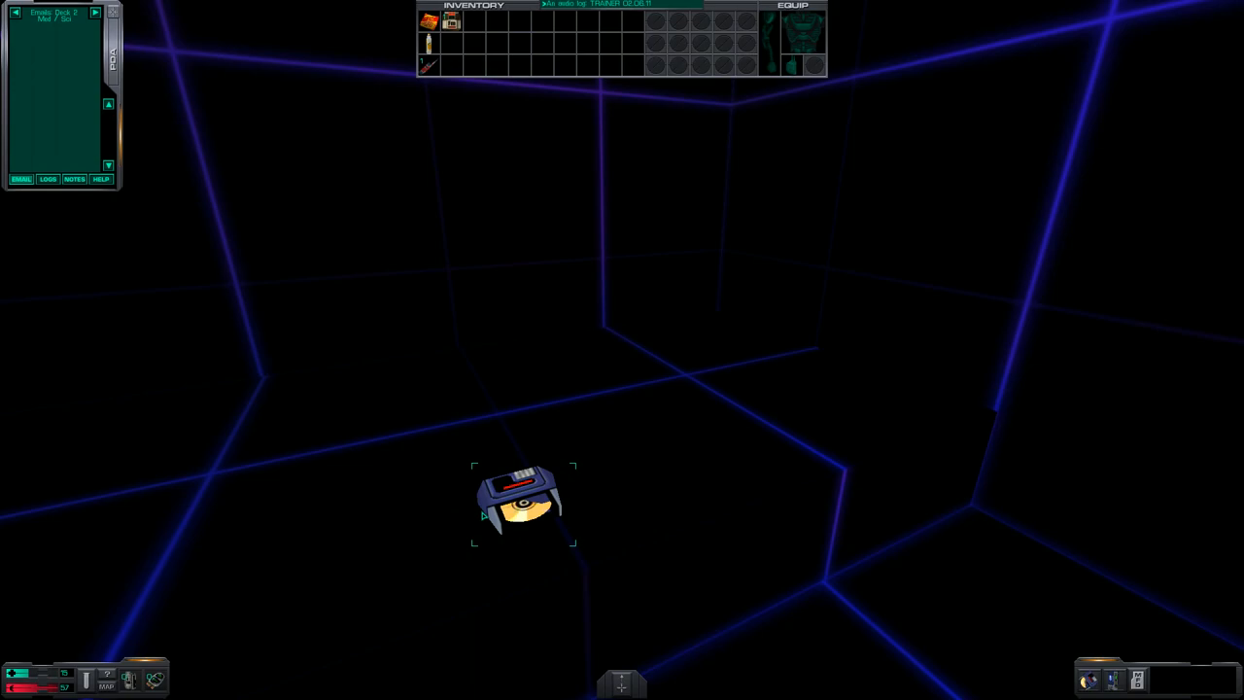
Pick up the audio log from the floor and play its message.
{"action": "left_click", "coordinate": [521, 505]}
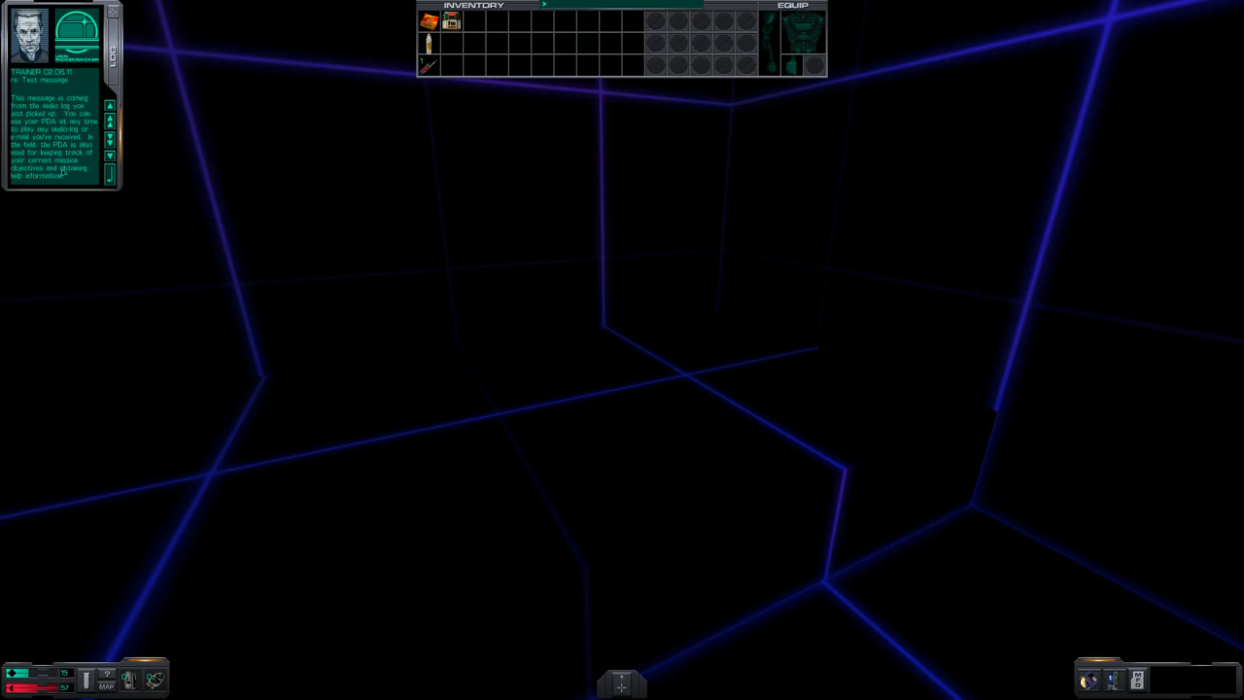
{"action": "mouse_move", "coordinate": [117, 183]}
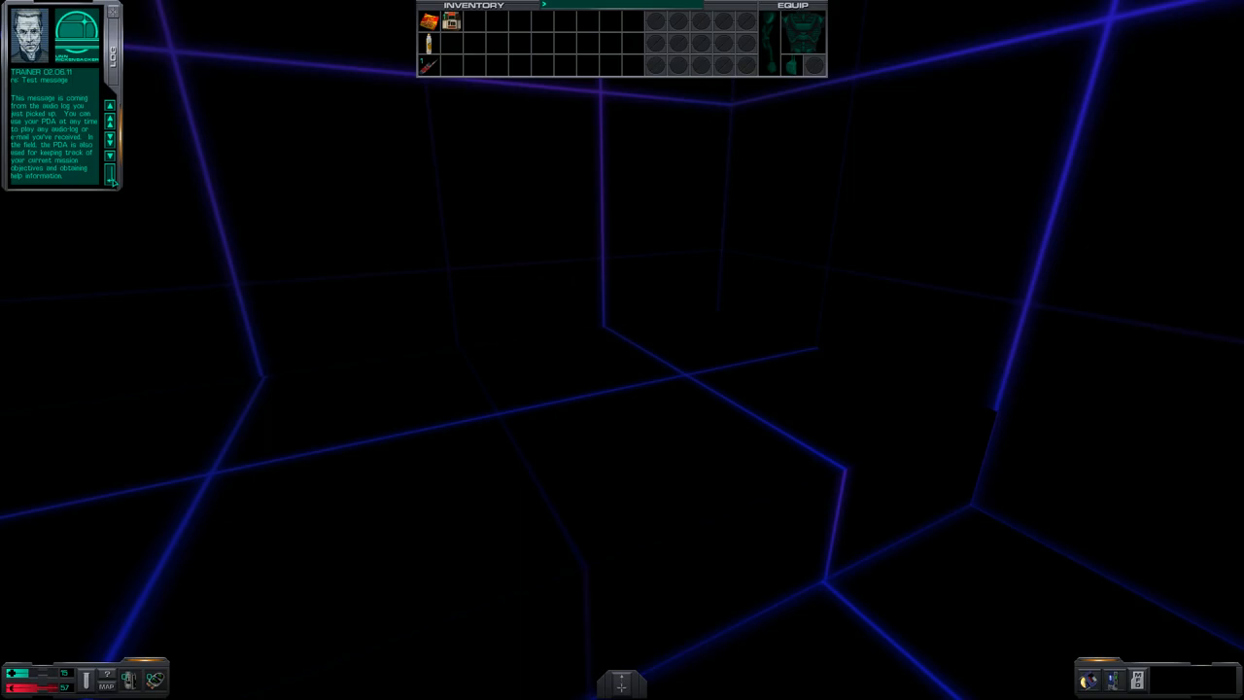
{"action": "left_click", "coordinate": [101, 179]}
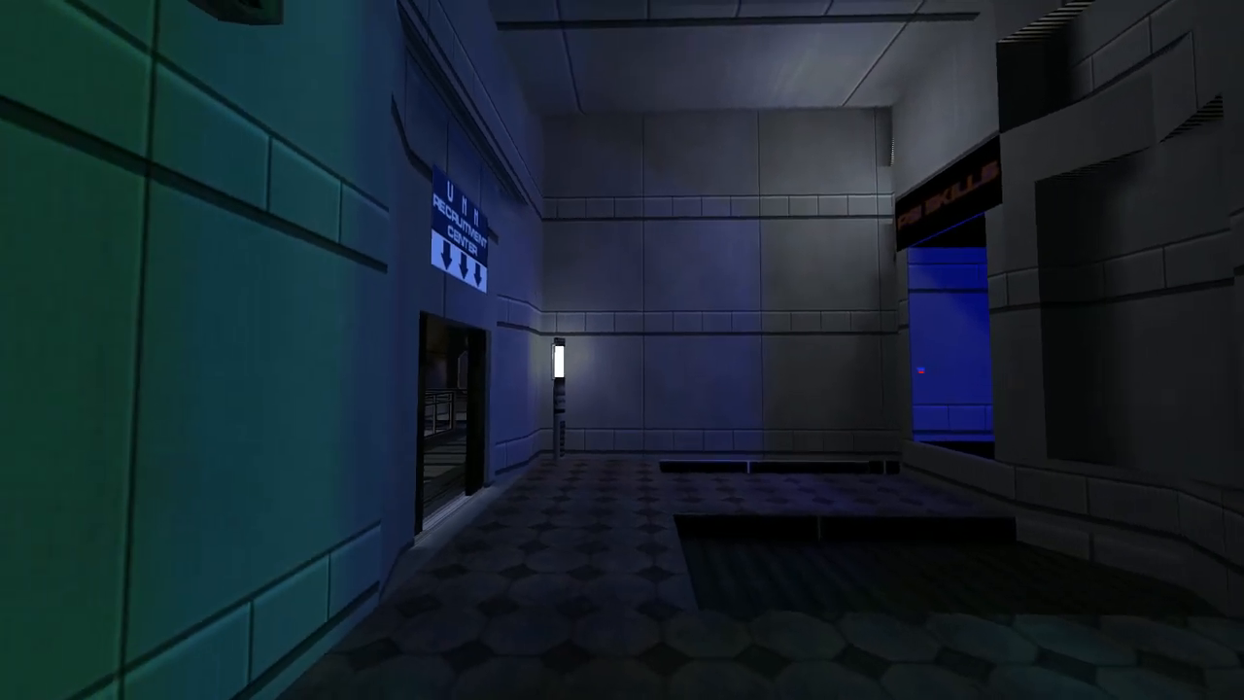
{"action": "mouse_move", "coordinate": [622, 350]}
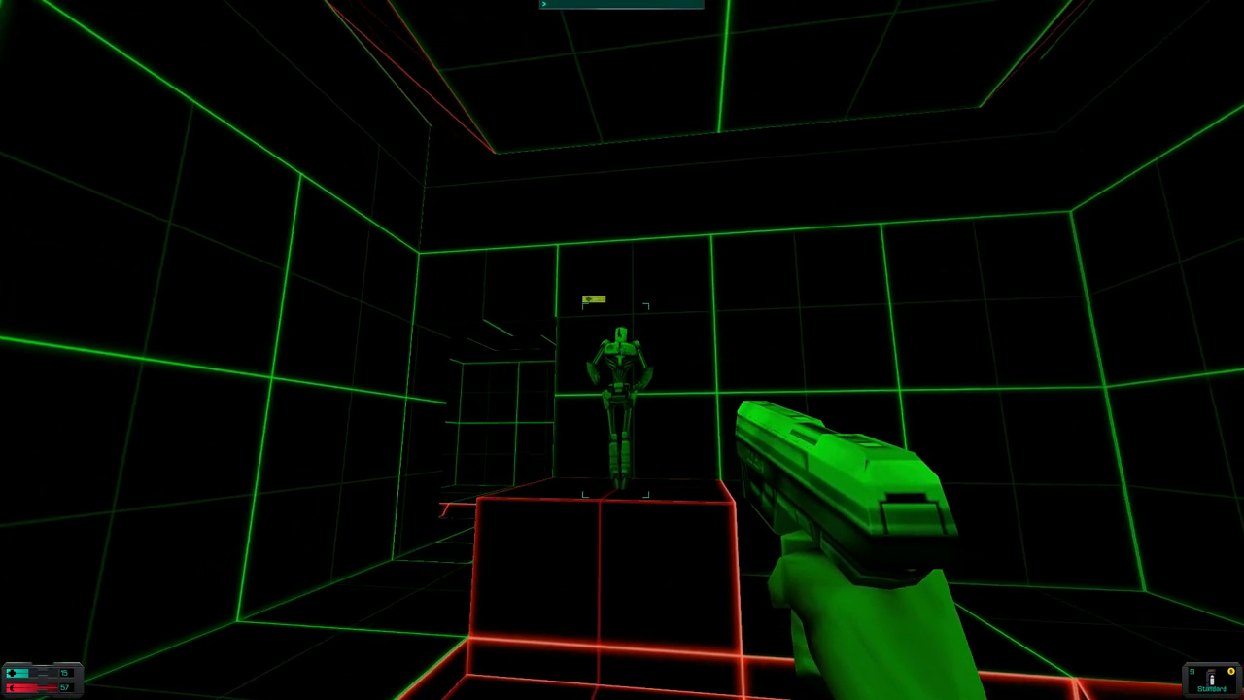
Fire the pistol at the robot target on the platform.
{"action": "left_click", "coordinate": [622, 350]}
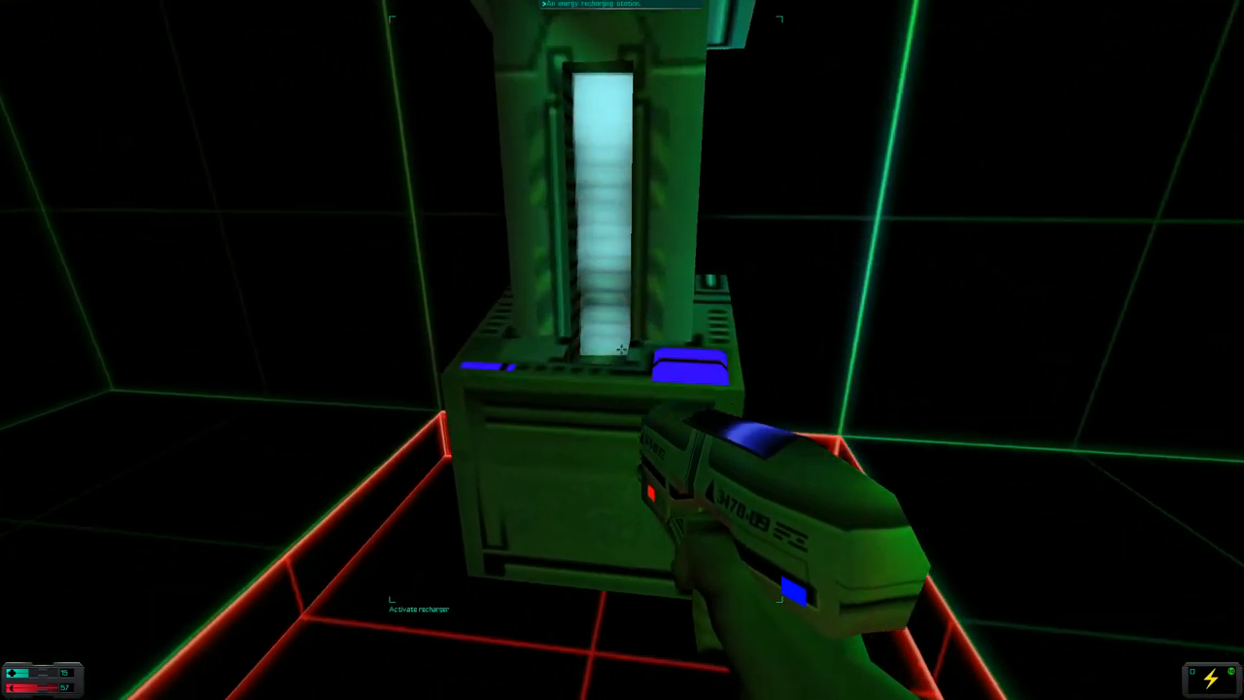
Charge the energy pistol at the recharging unit.
{"action": "left_click", "coordinate": [622, 350]}
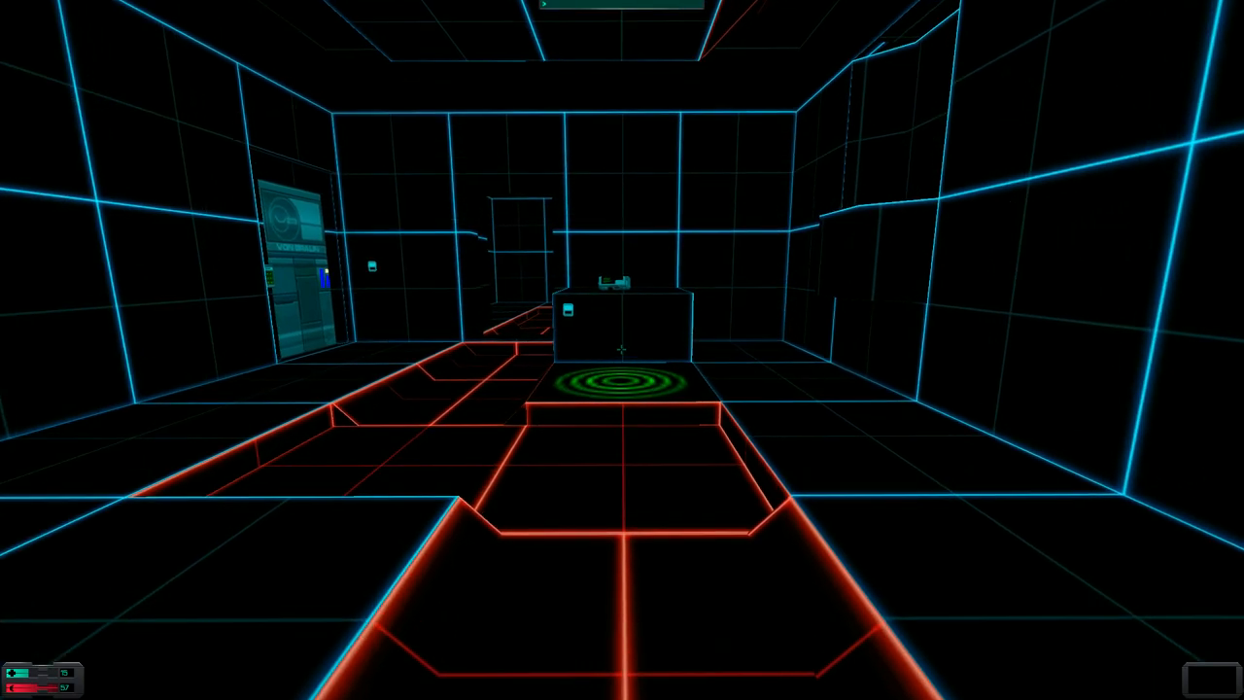
{"action": "mouse_move", "coordinate": [623, 350]}
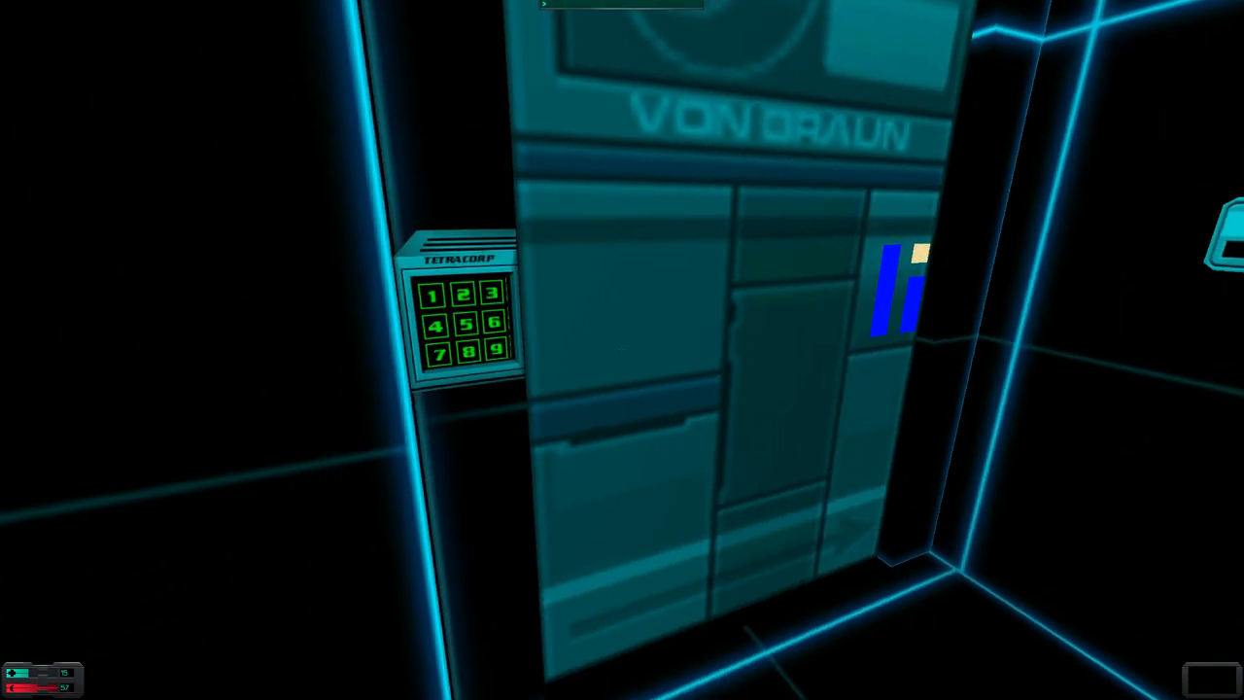
Hack the TetraCorp door keypad, starting the process and picking a grid node.
{"action": "left_click", "coordinate": [463, 334]}
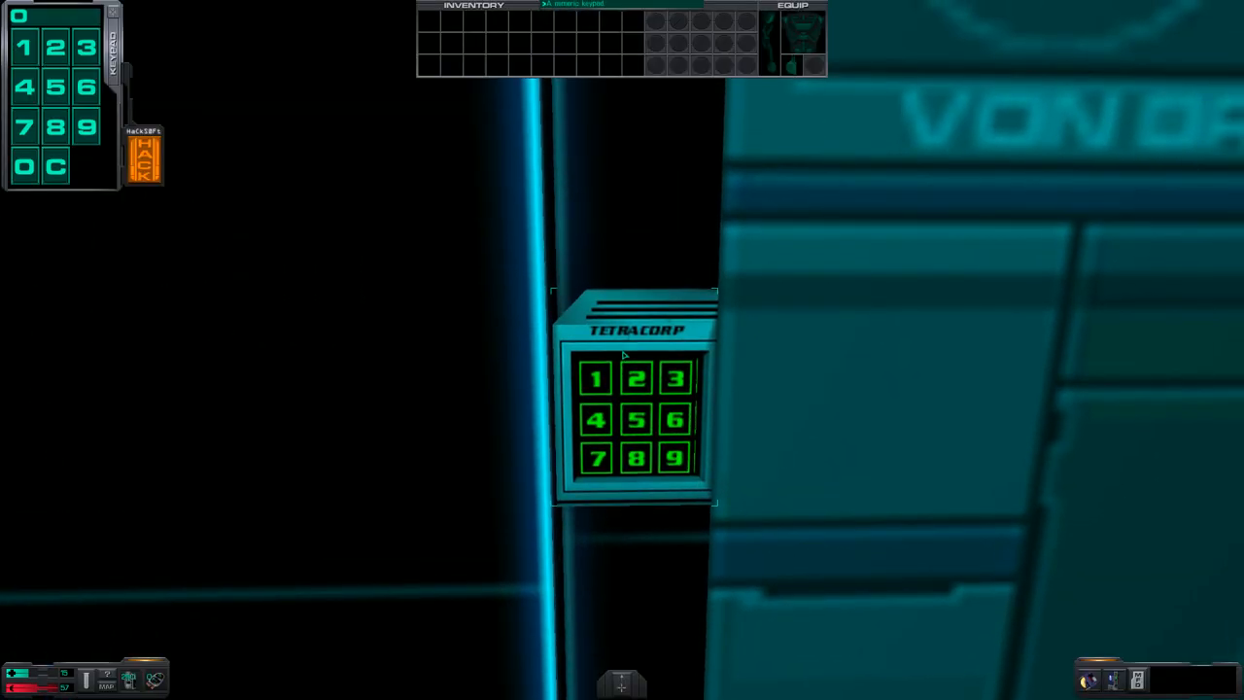
{"action": "left_click", "coordinate": [143, 155]}
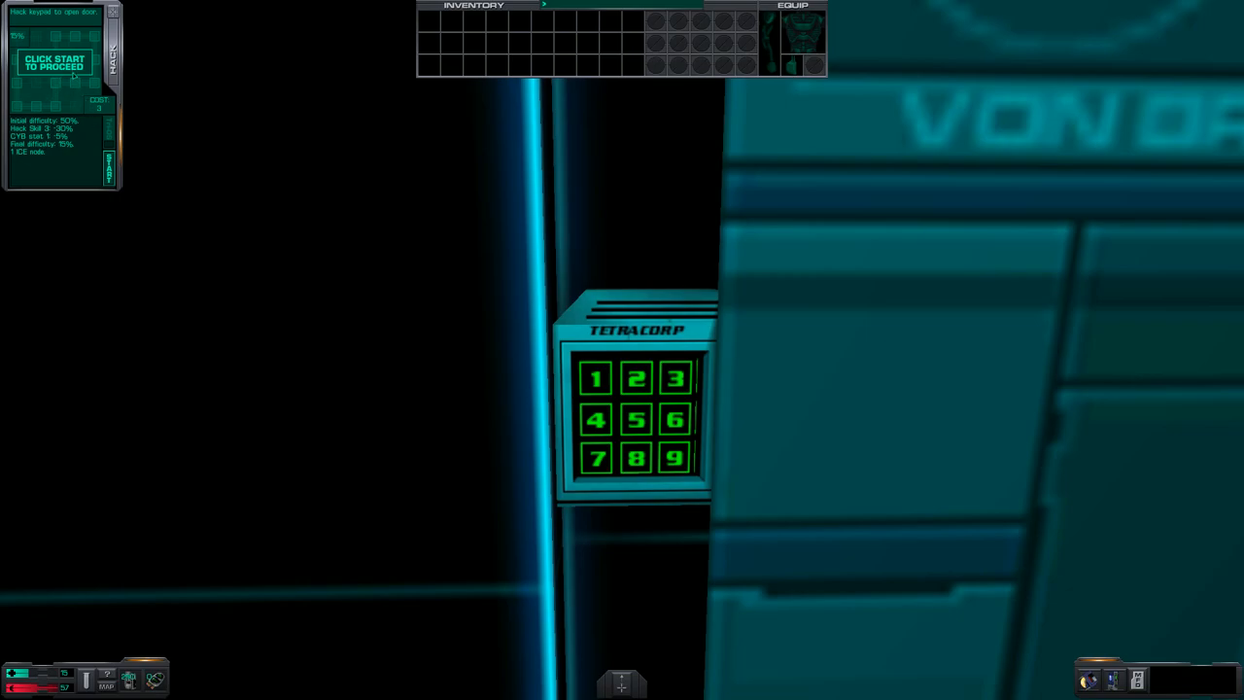
{"action": "left_click", "coordinate": [50, 62]}
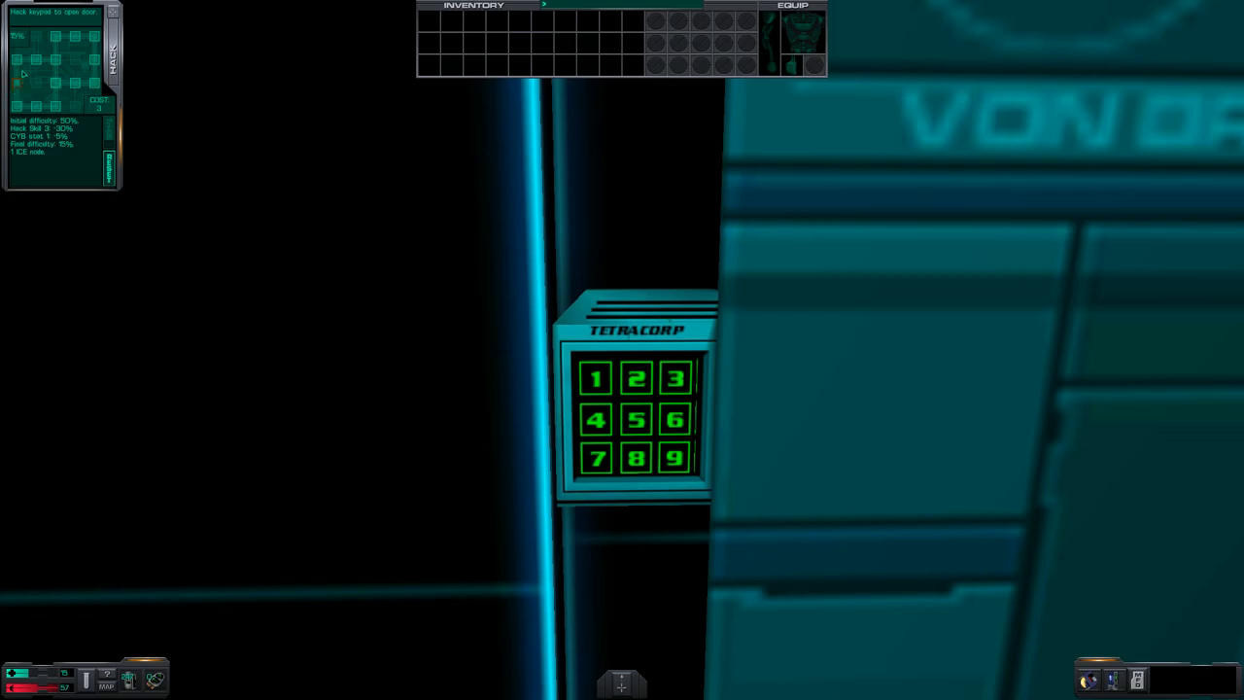
{"action": "left_click", "coordinate": [19, 63]}
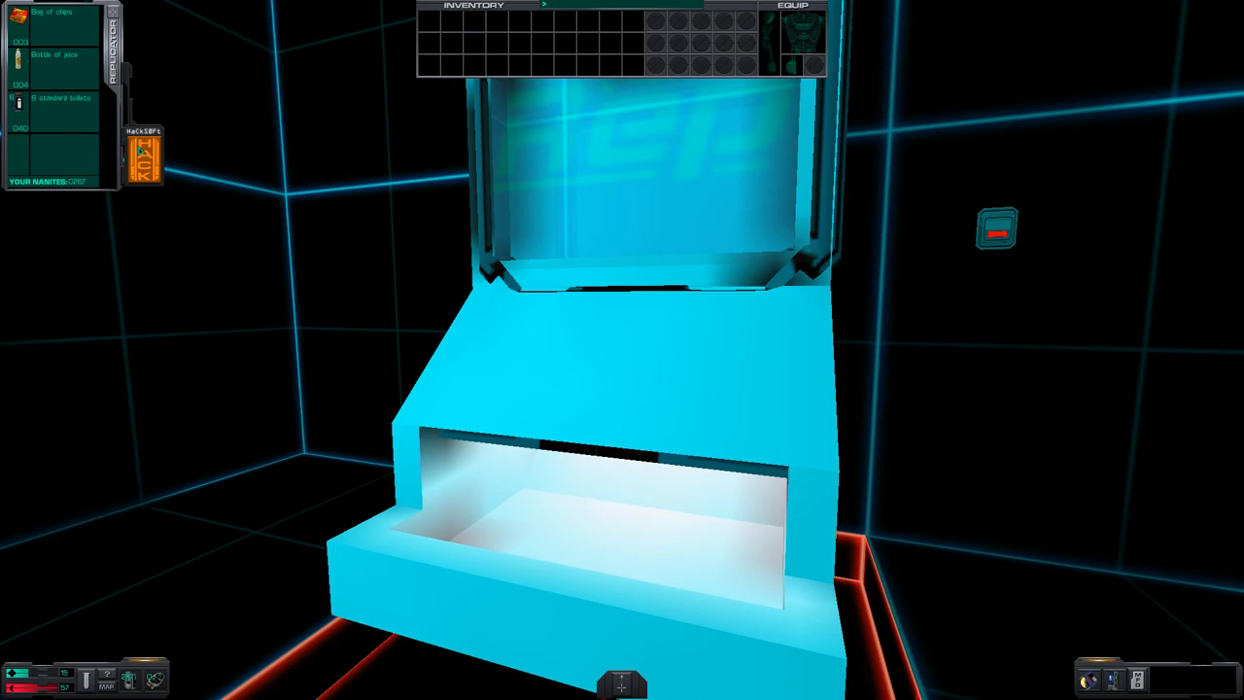
Buy an item from the replicator's purchase screen and take it from the tray.
{"action": "left_click", "coordinate": [151, 151]}
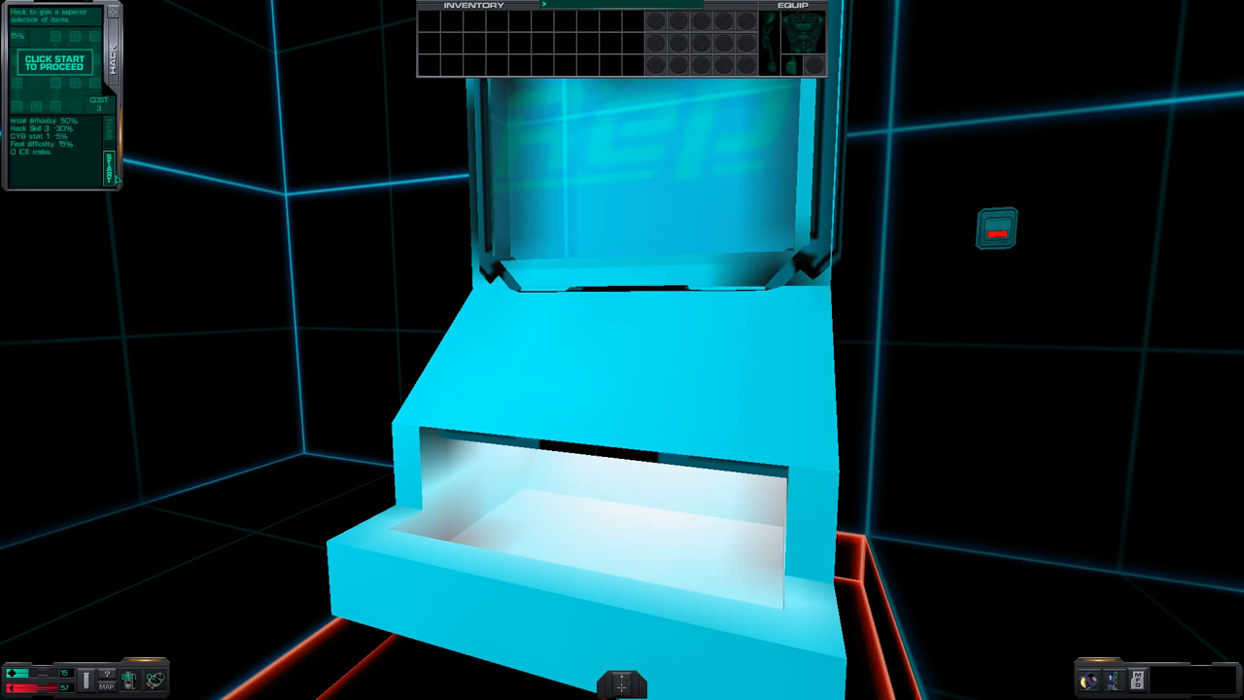
{"action": "left_click", "coordinate": [55, 62]}
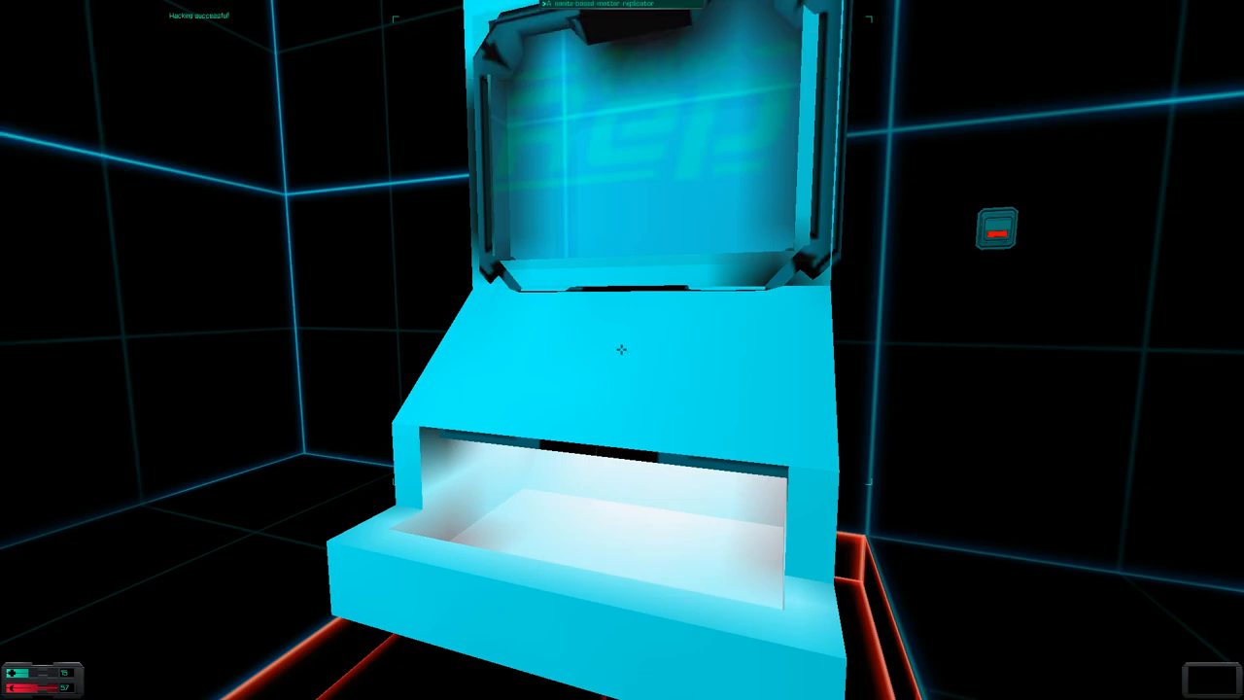
{"action": "left_click", "coordinate": [622, 350]}
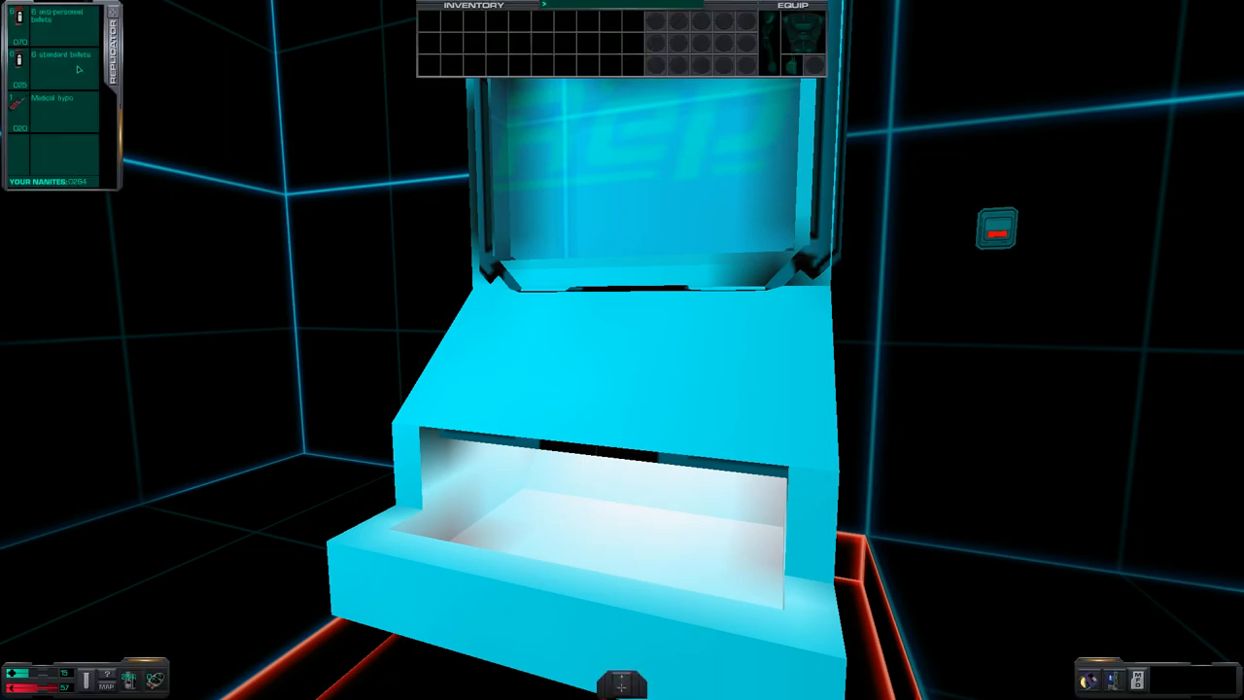
{"action": "left_click", "coordinate": [54, 101]}
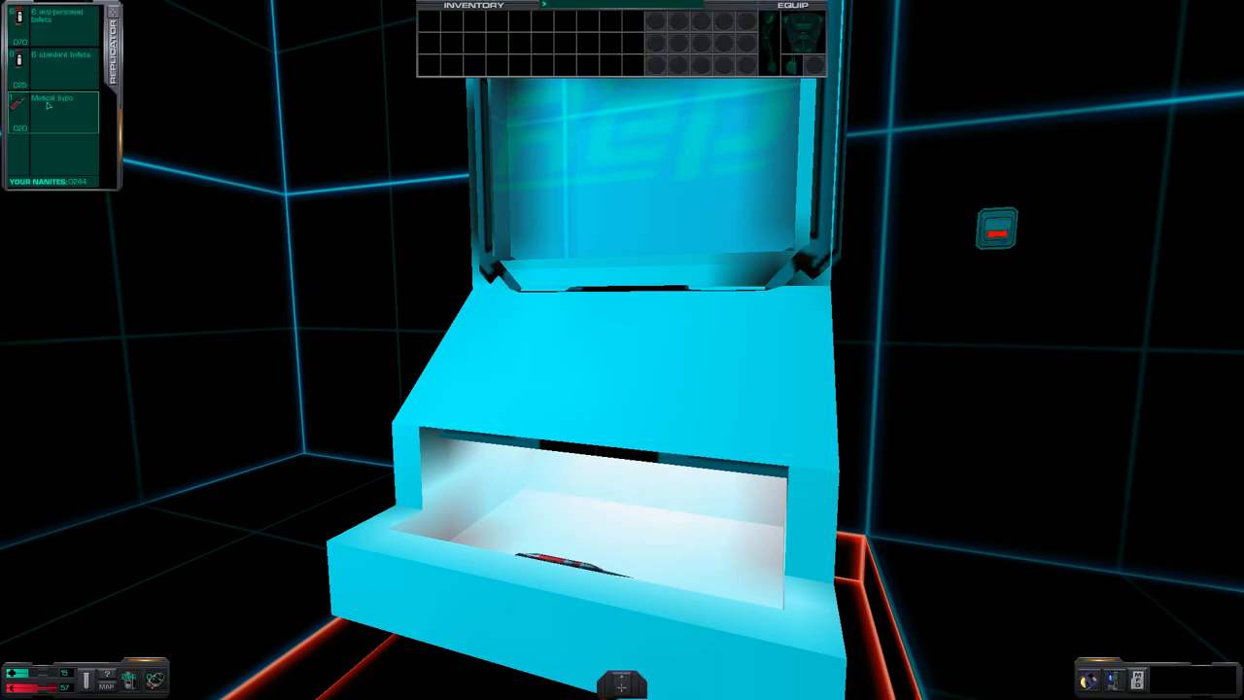
{"action": "left_click", "coordinate": [54, 101]}
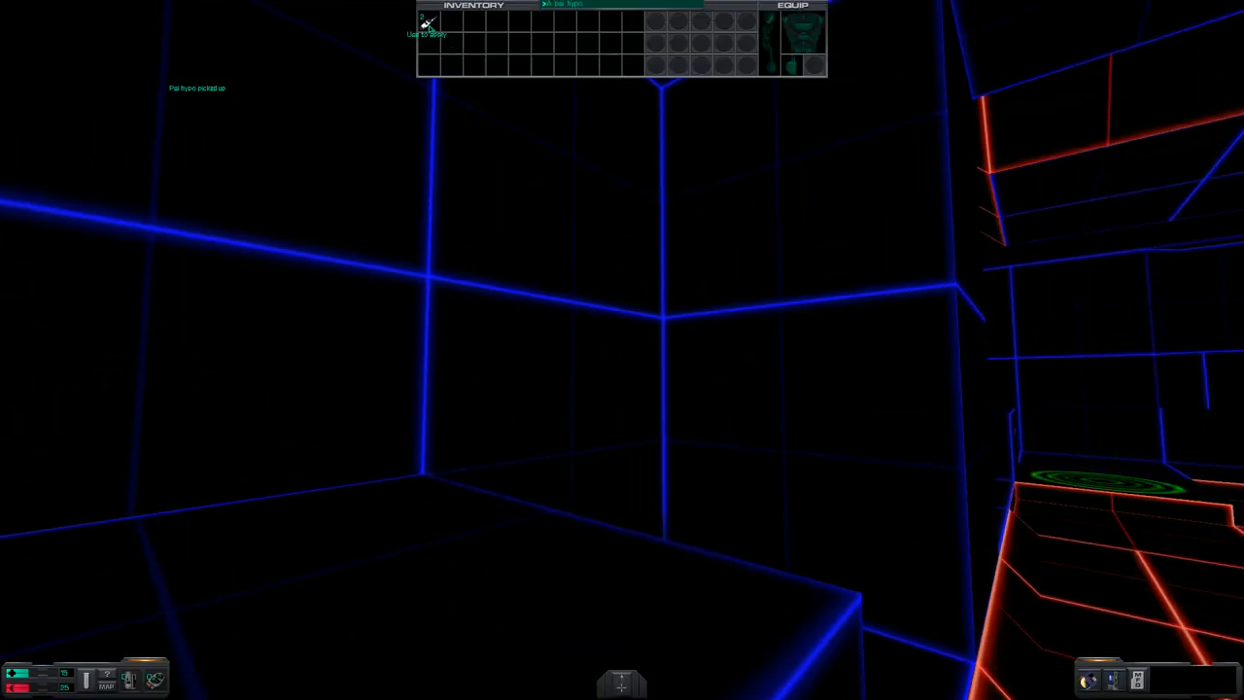
Stow the picked-up item in the inventory before heading to the red walkway.
{"action": "left_click", "coordinate": [424, 23]}
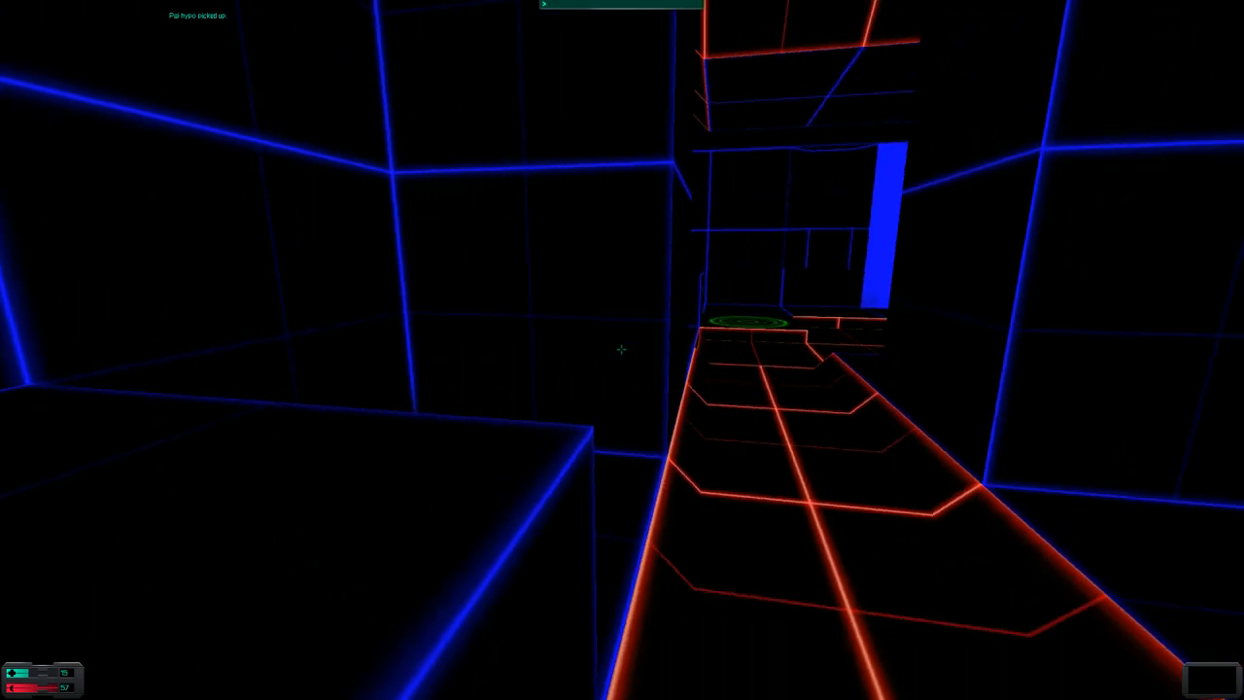
{"action": "mouse_move", "coordinate": [622, 350]}
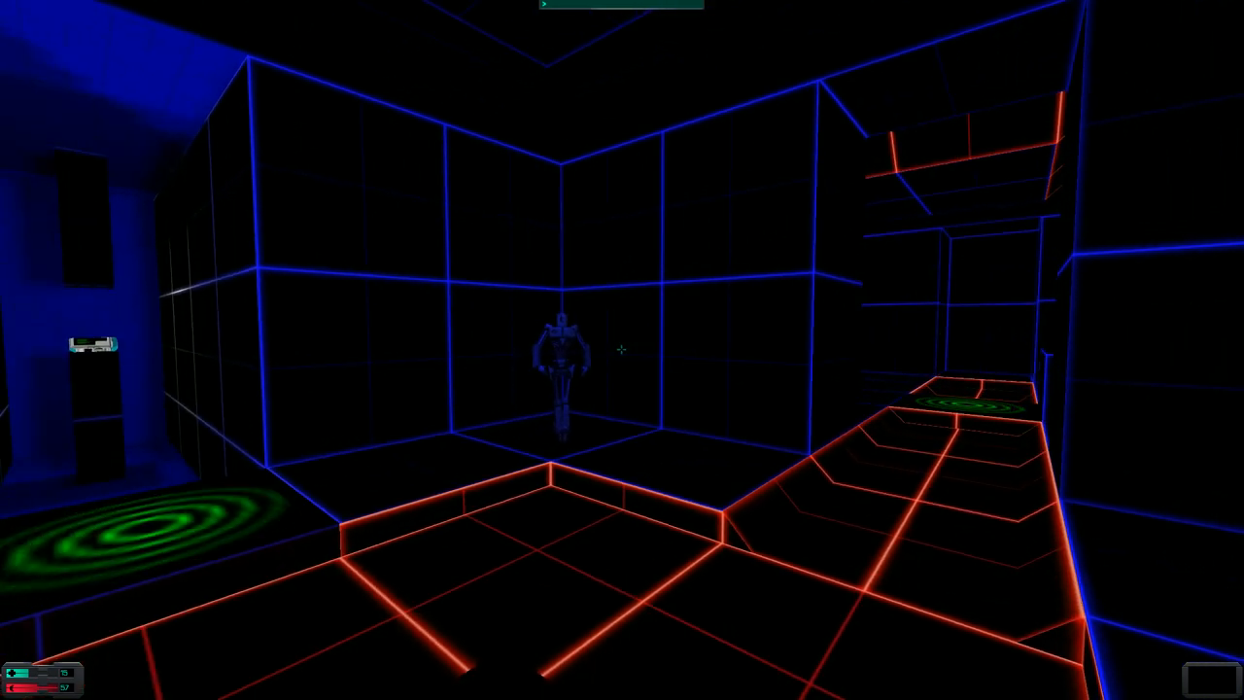
{"action": "mouse_move", "coordinate": [622, 350]}
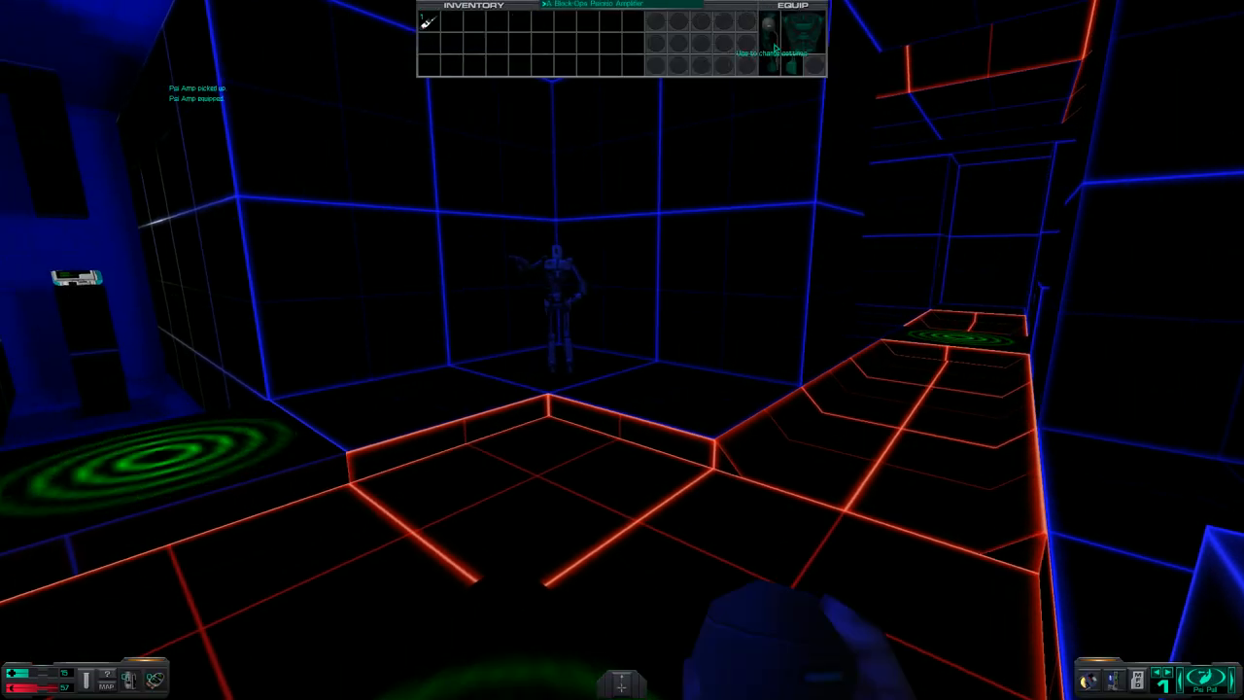
Ready the grenade and throw it at the training target.
{"action": "left_click", "coordinate": [790, 39]}
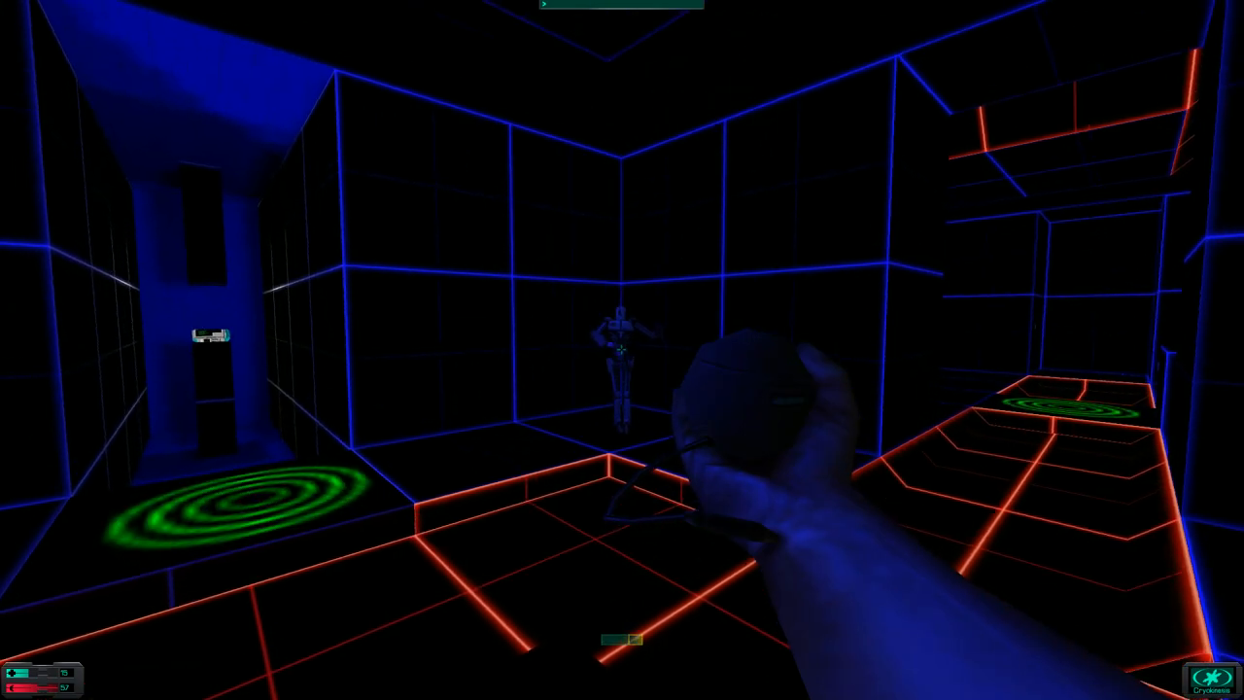
{"action": "left_click", "coordinate": [622, 349]}
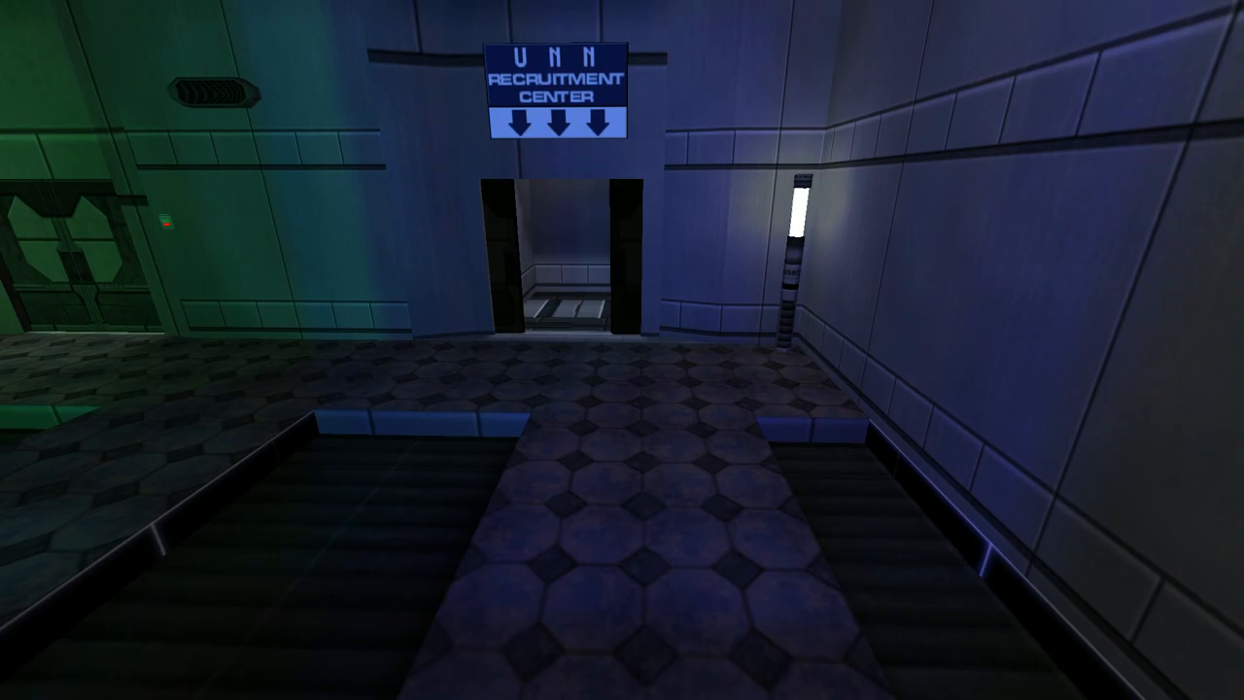
{"action": "mouse_move", "coordinate": [622, 292]}
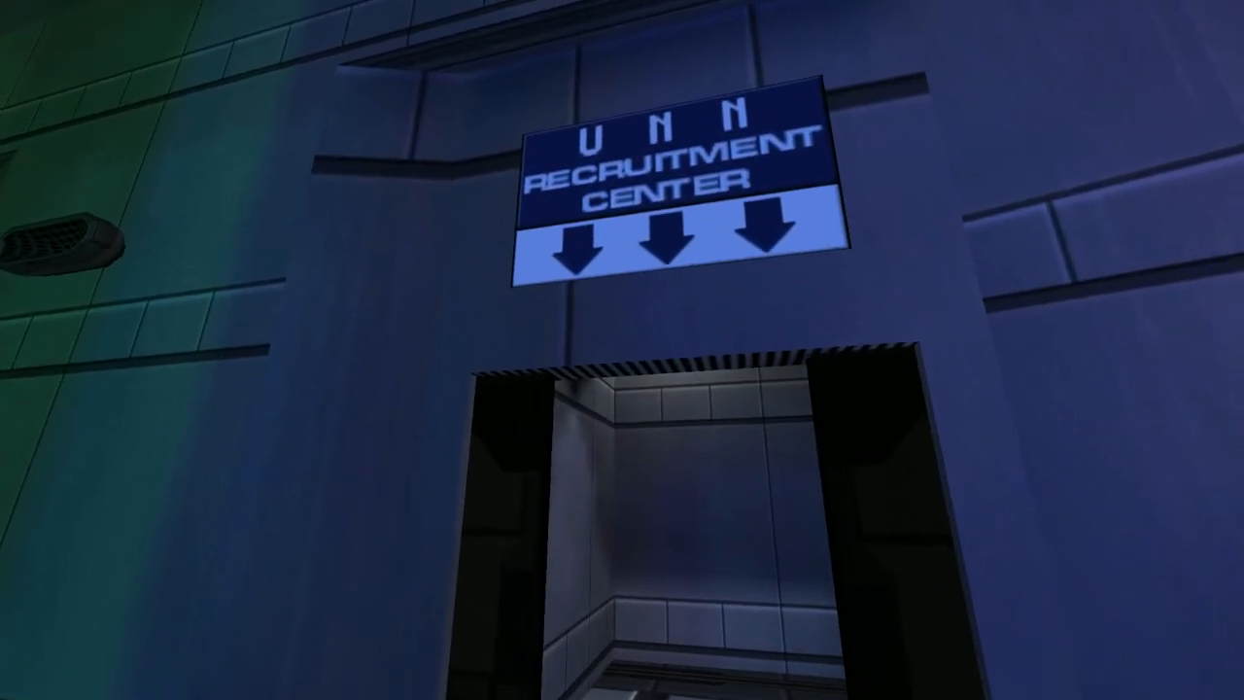